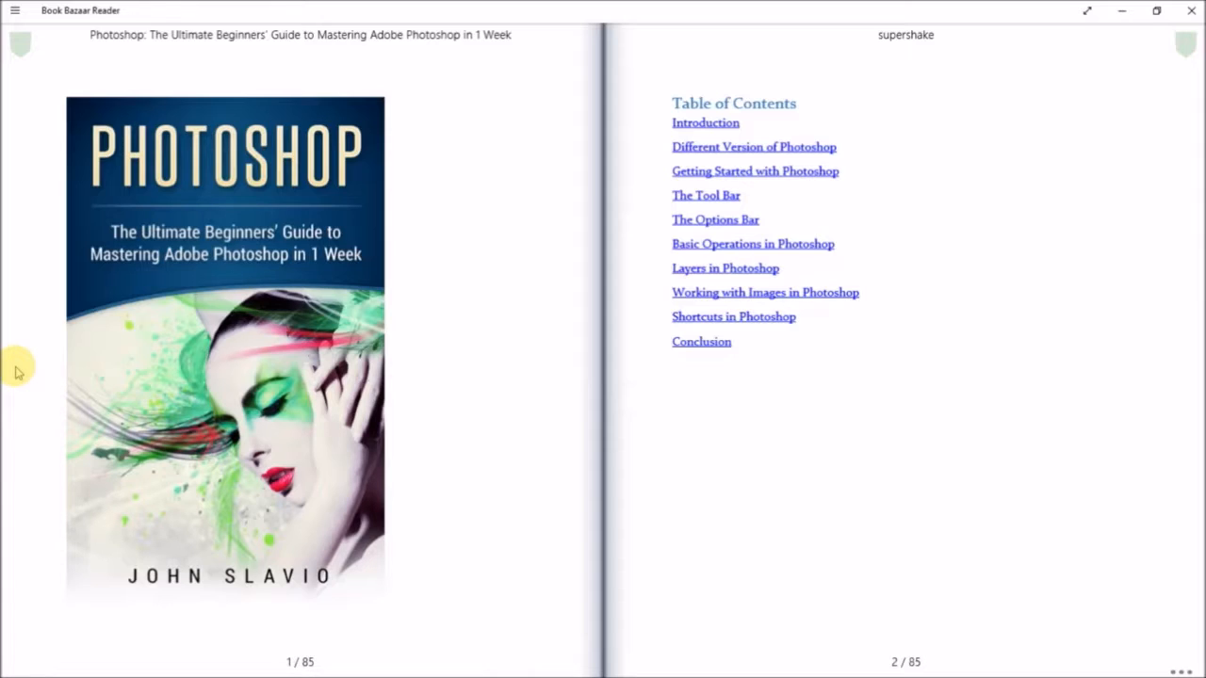
{"action": "mouse_move", "coordinate": [443, 317]}
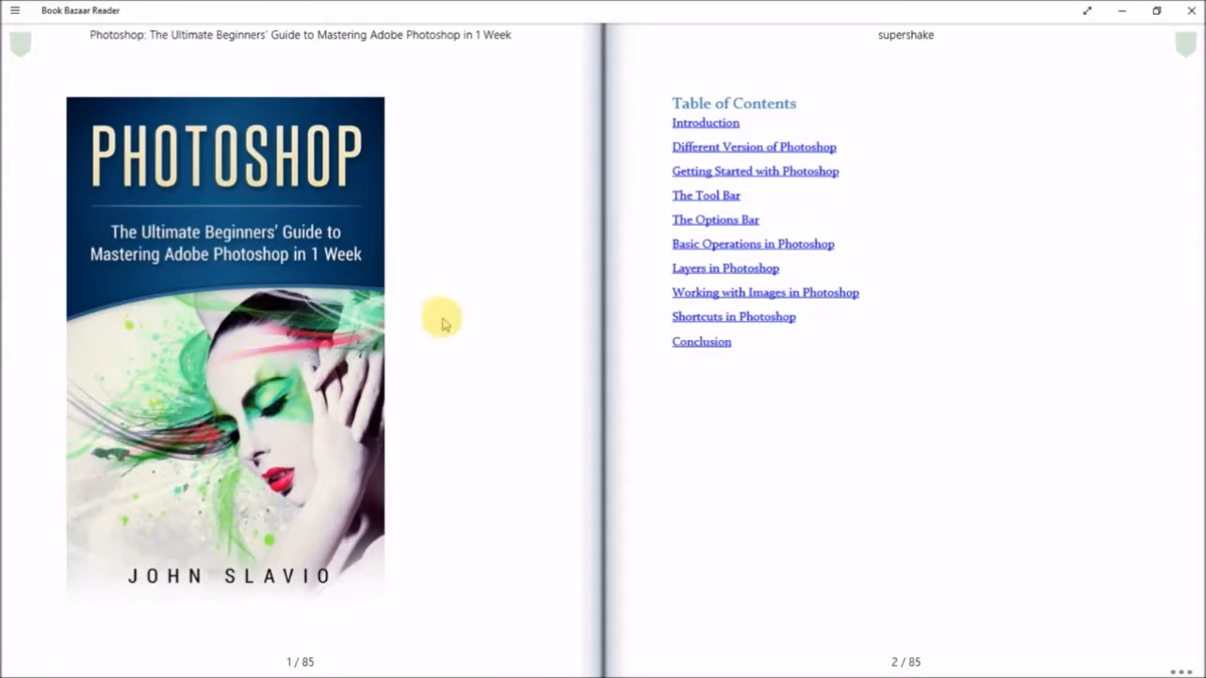
{"action": "mouse_move", "coordinate": [462, 344]}
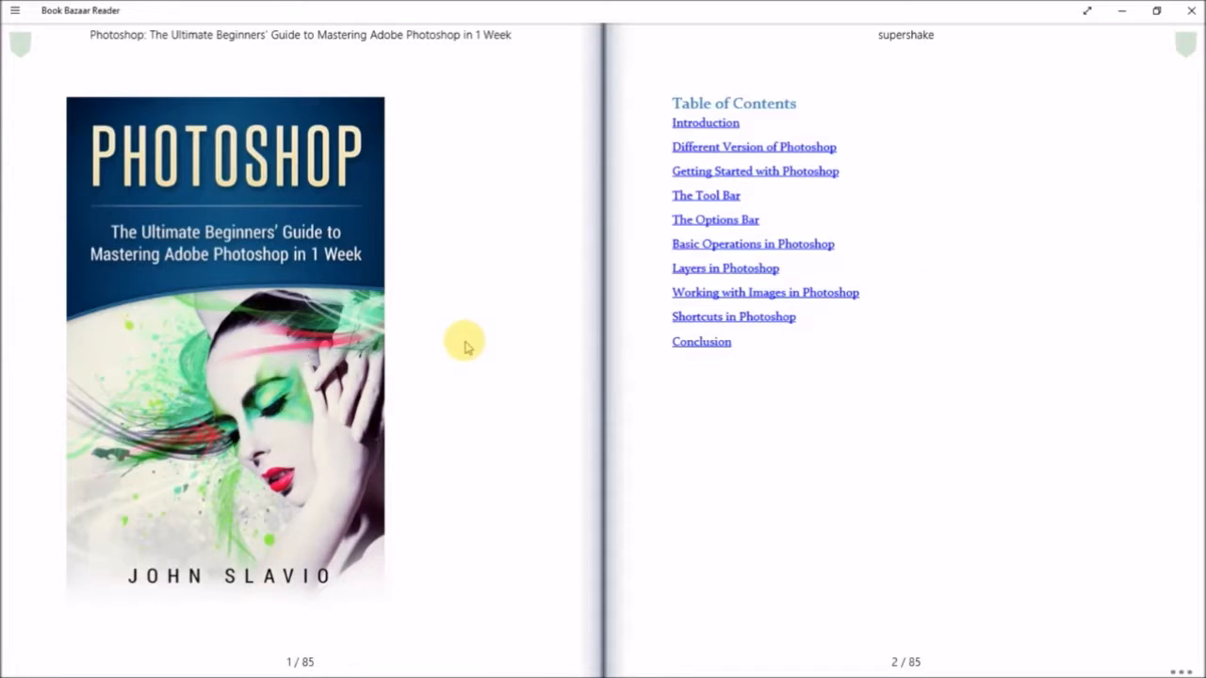
{"action": "mouse_move", "coordinate": [1034, 309]}
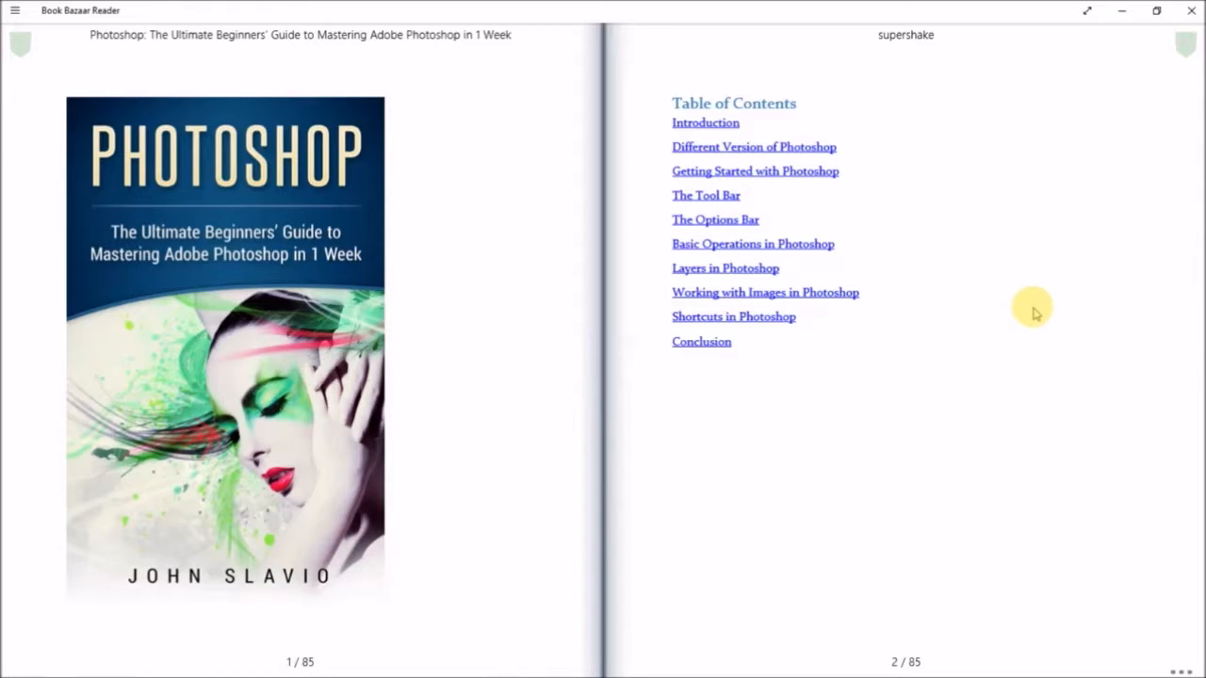
{"action": "mouse_move", "coordinate": [1041, 311]}
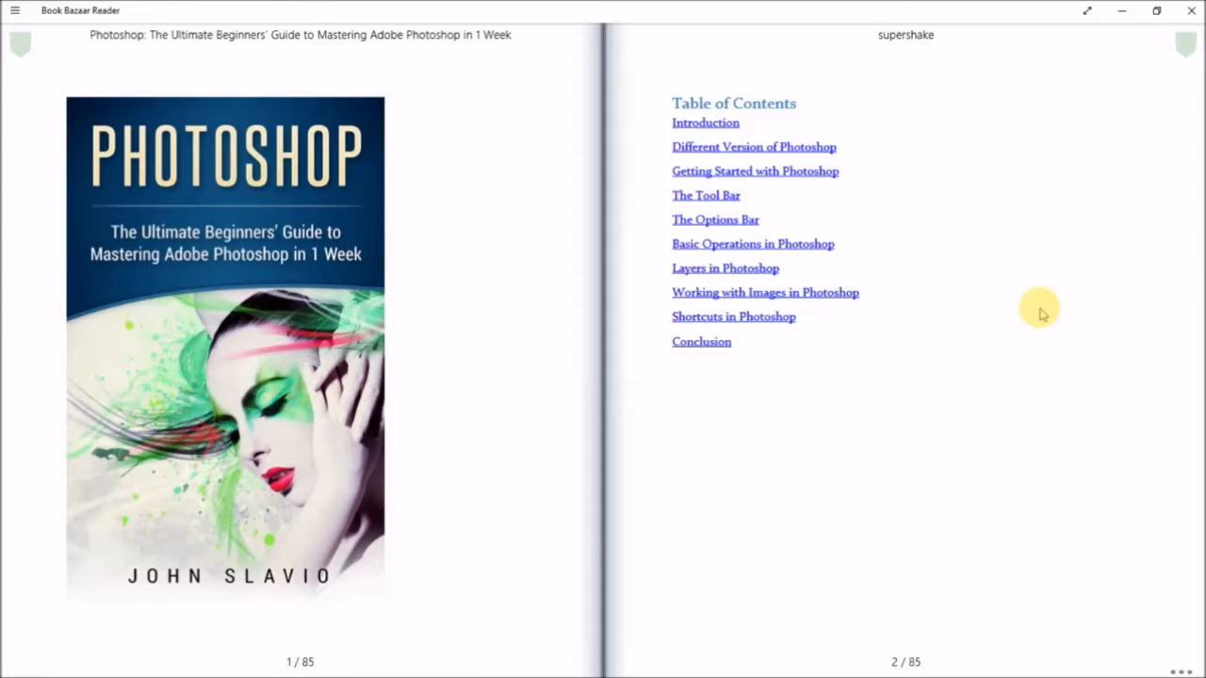
{"action": "mouse_move", "coordinate": [591, 219]}
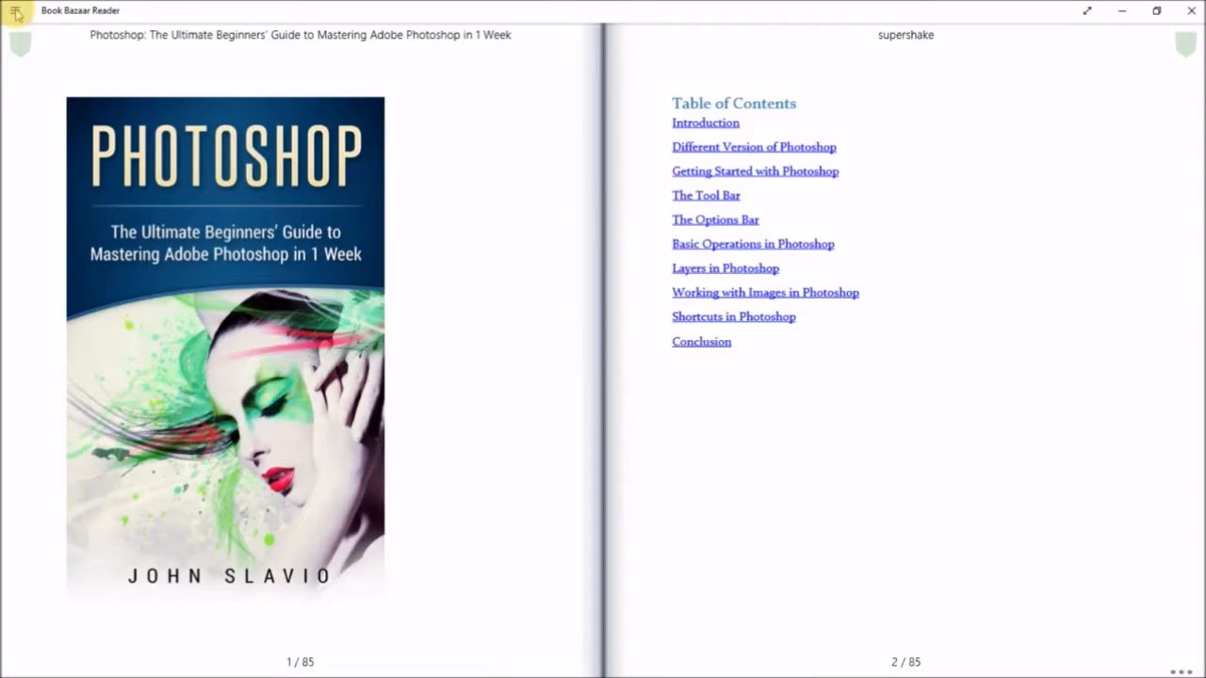
Jump to the Getting Started with Photoshop chapter and page forward to pages 51–52.
{"action": "left_click", "coordinate": [15, 11]}
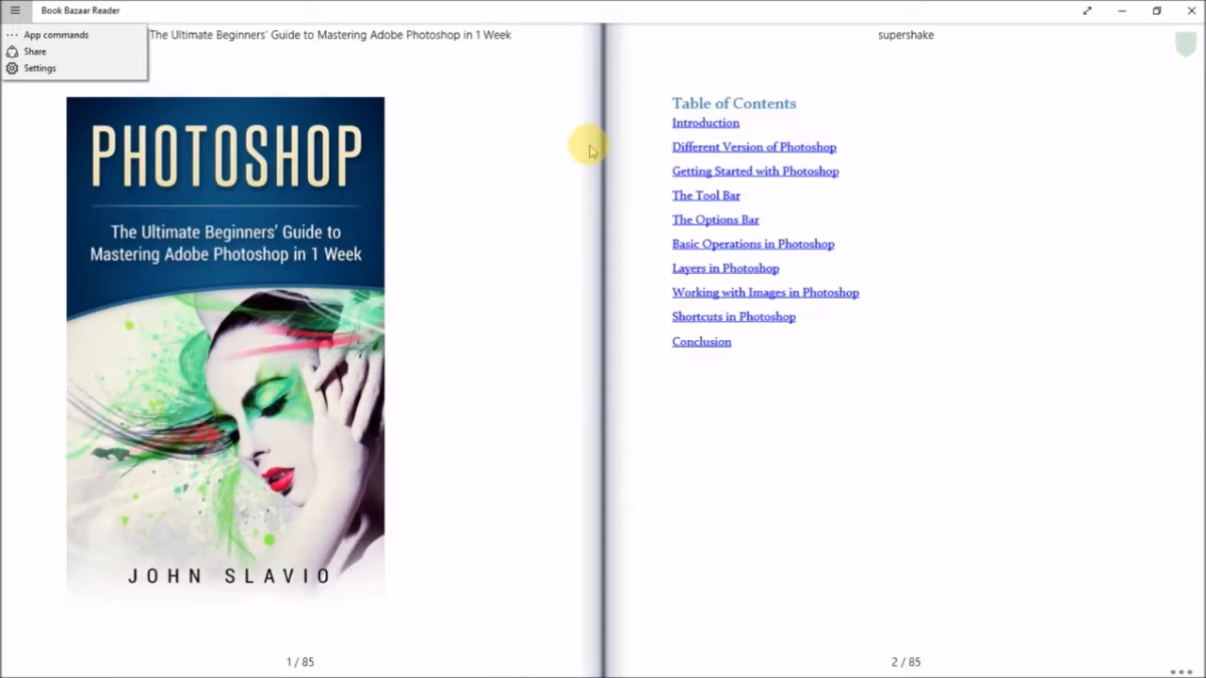
{"action": "mouse_move", "coordinate": [580, 173]}
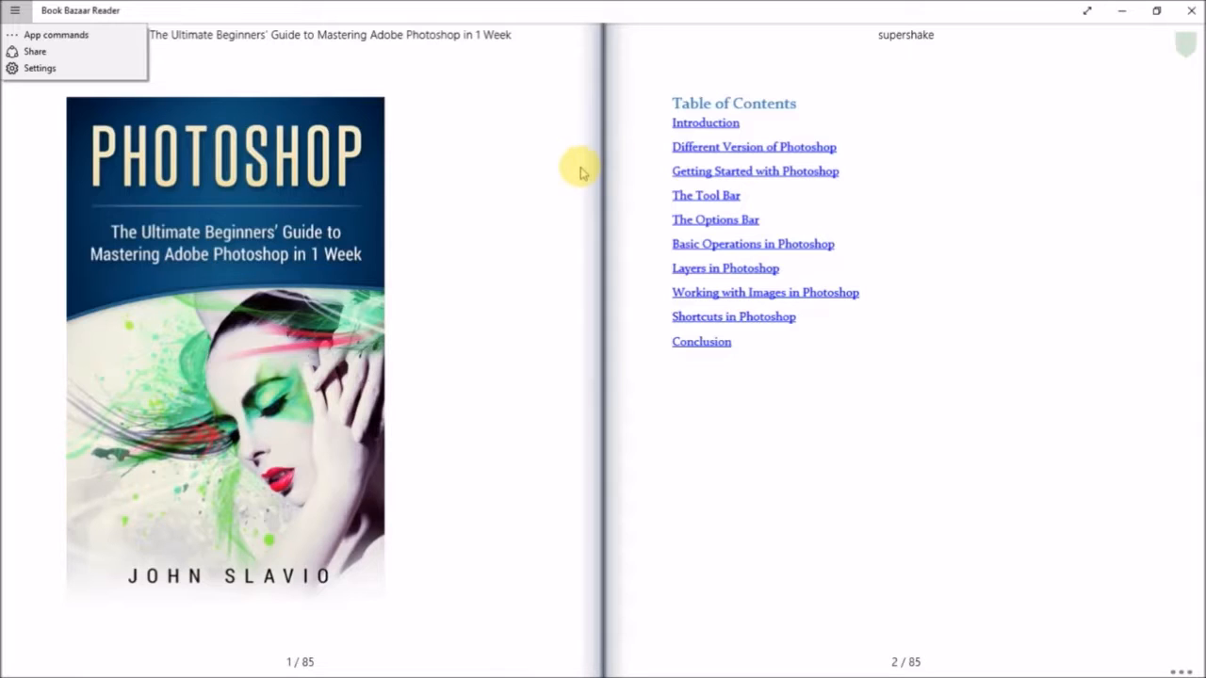
{"action": "mouse_move", "coordinate": [556, 218]}
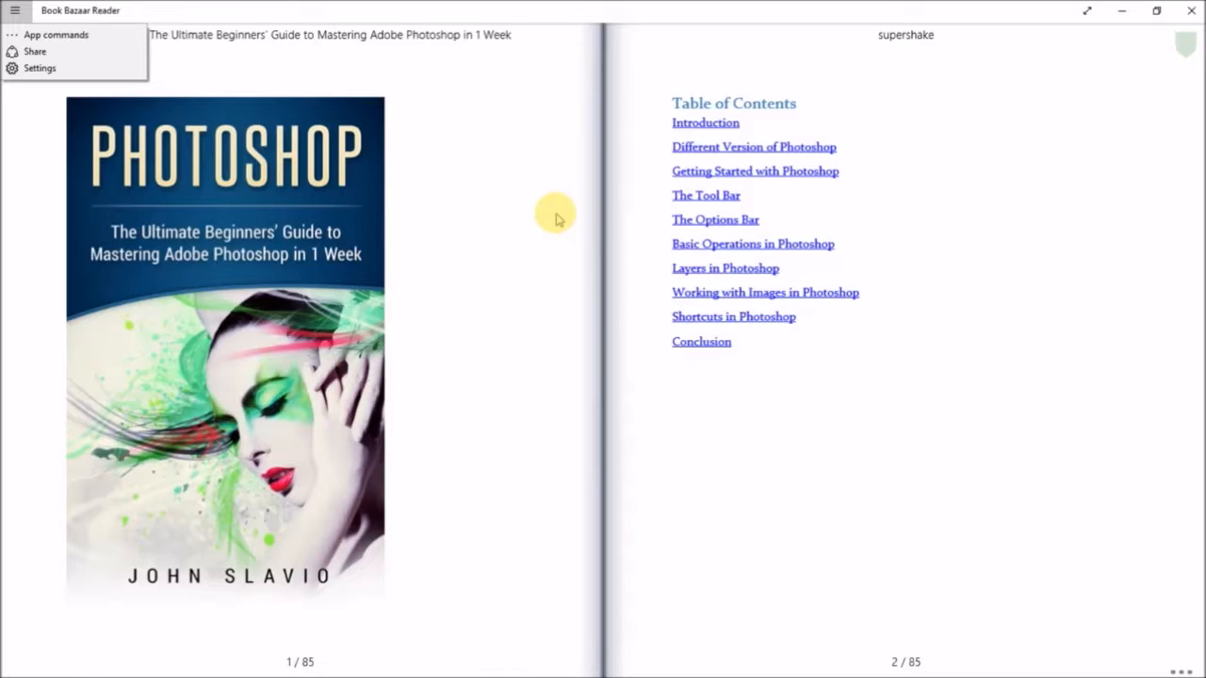
{"action": "left_click", "coordinate": [15, 10]}
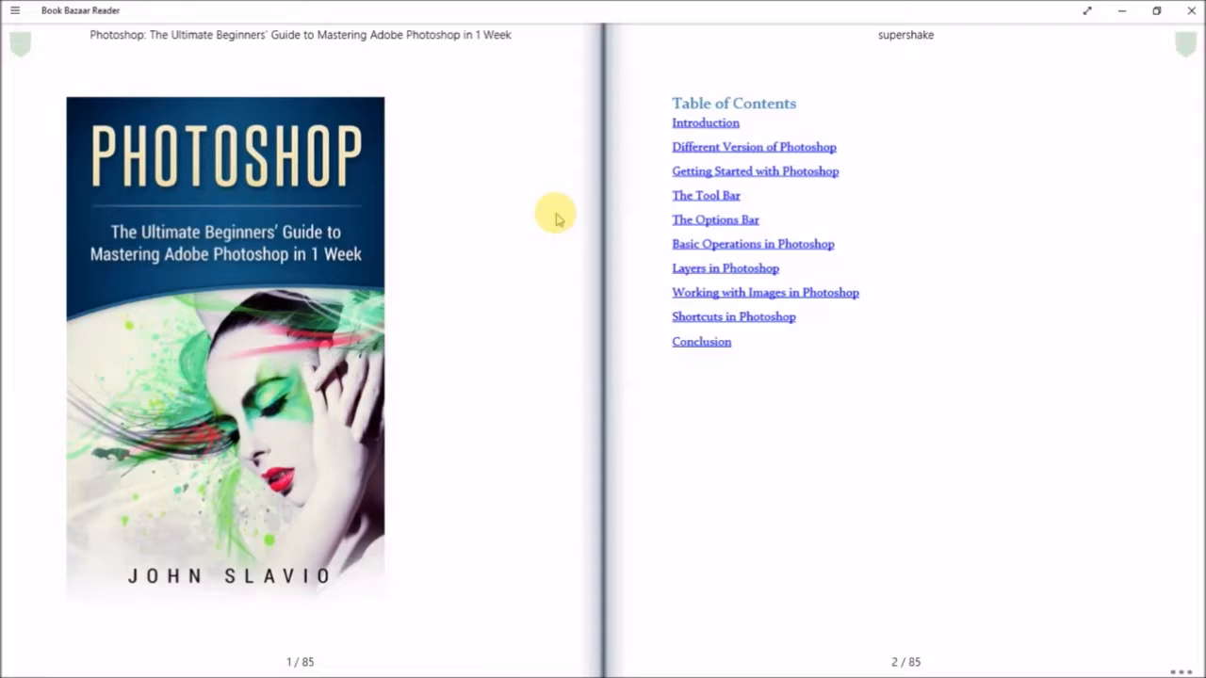
{"action": "mouse_move", "coordinate": [551, 551]}
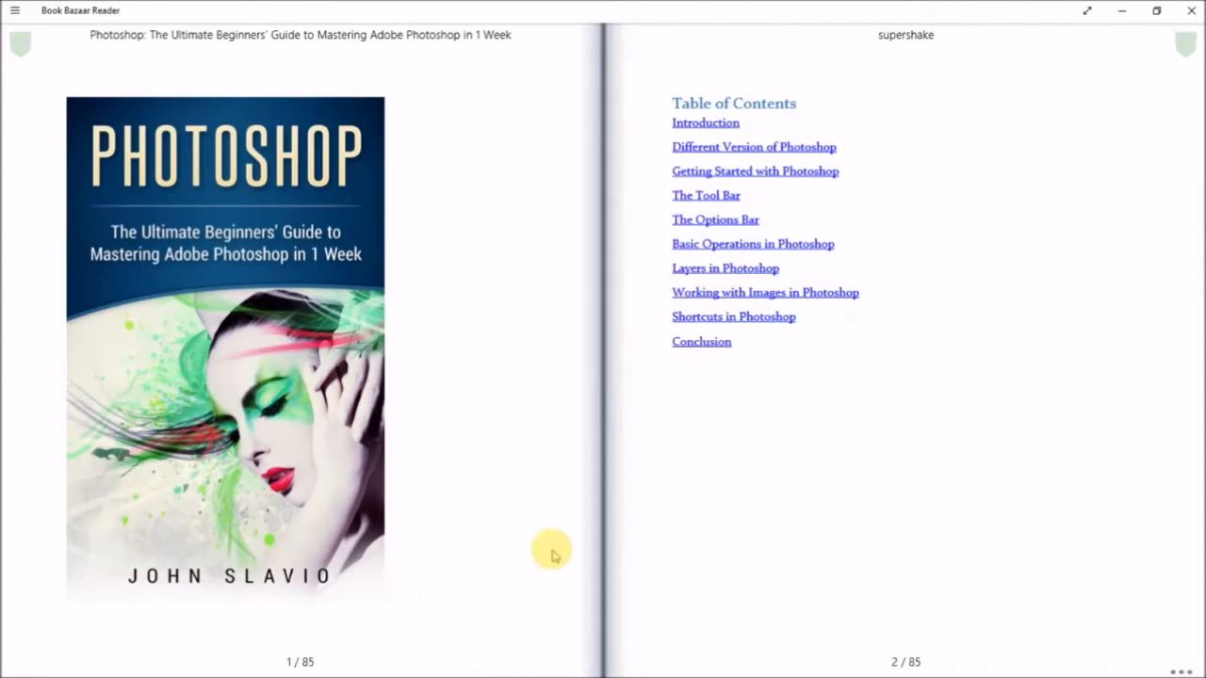
{"action": "mouse_move", "coordinate": [752, 488]}
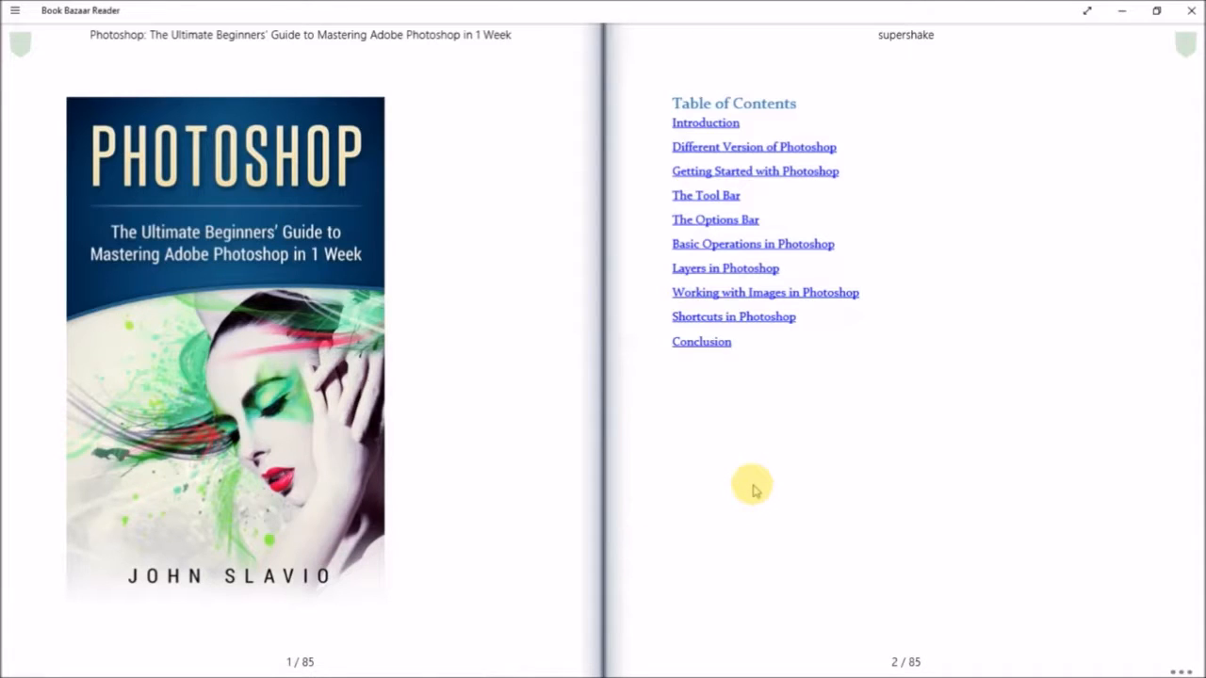
{"action": "mouse_move", "coordinate": [905, 198]}
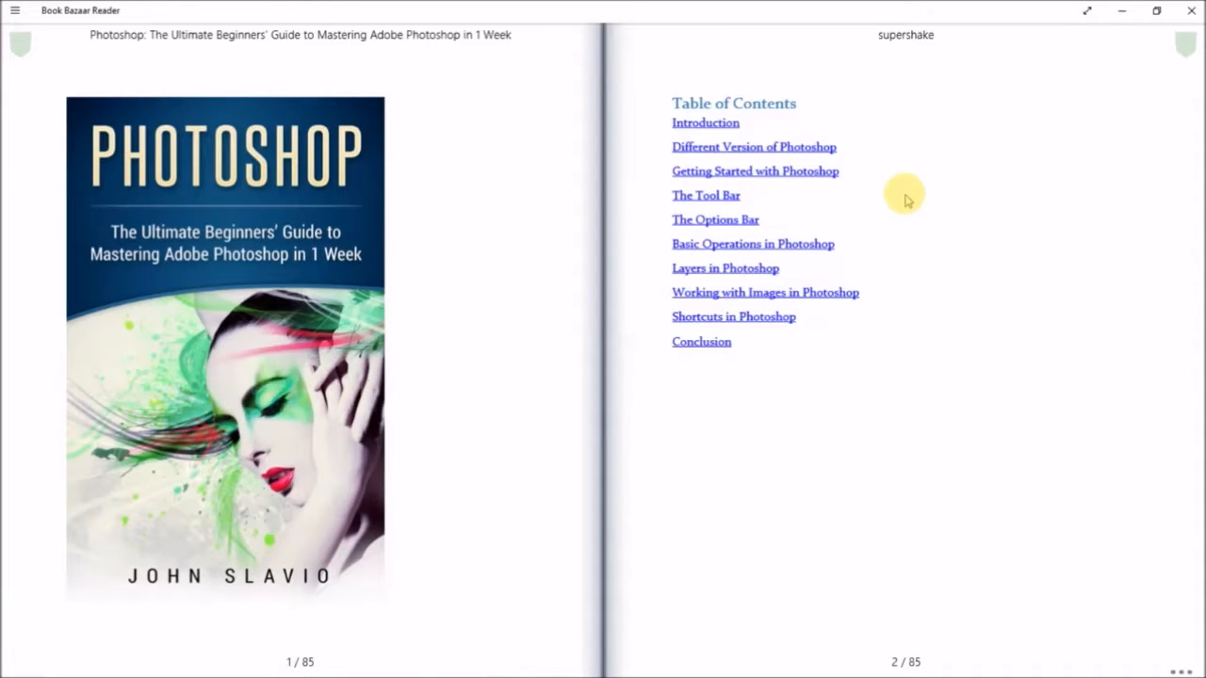
{"action": "mouse_move", "coordinate": [150, 297]}
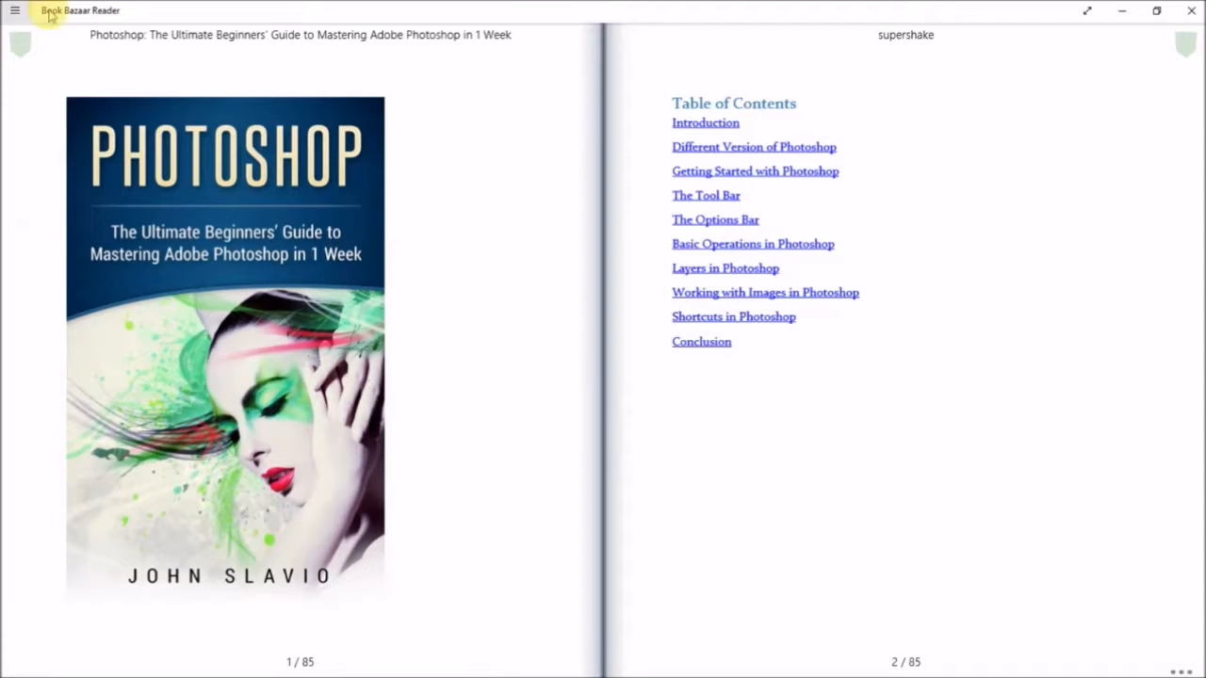
{"action": "mouse_move", "coordinate": [419, 314]}
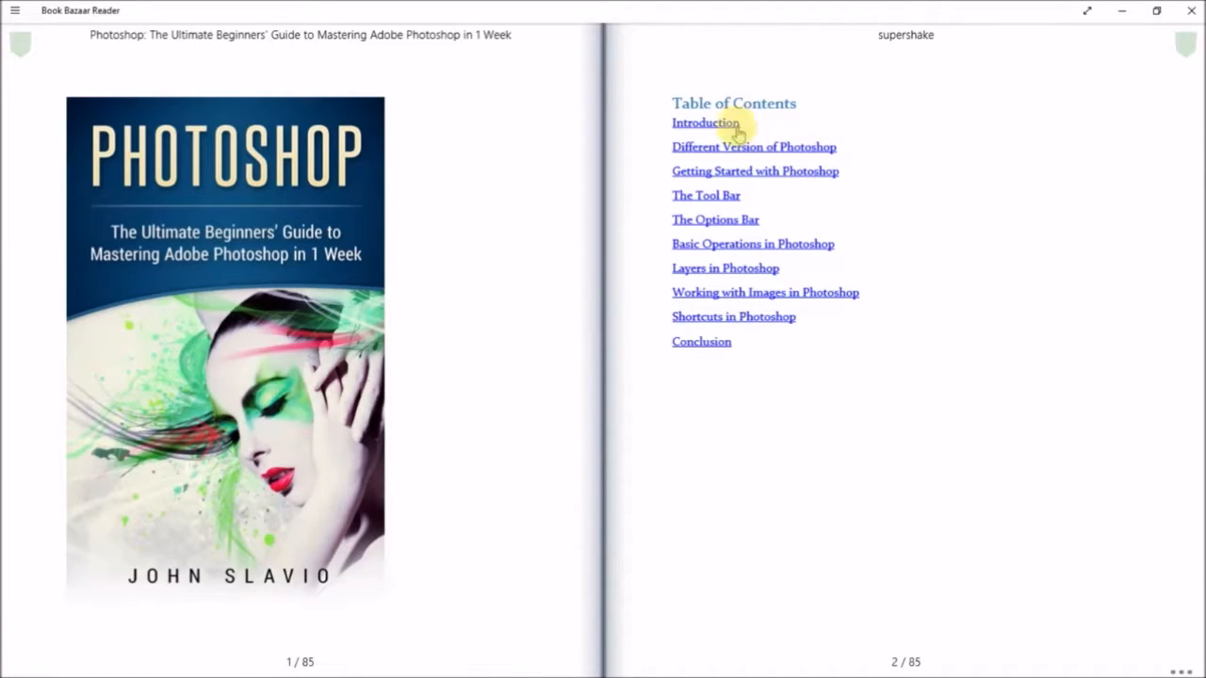
{"action": "mouse_move", "coordinate": [780, 156]}
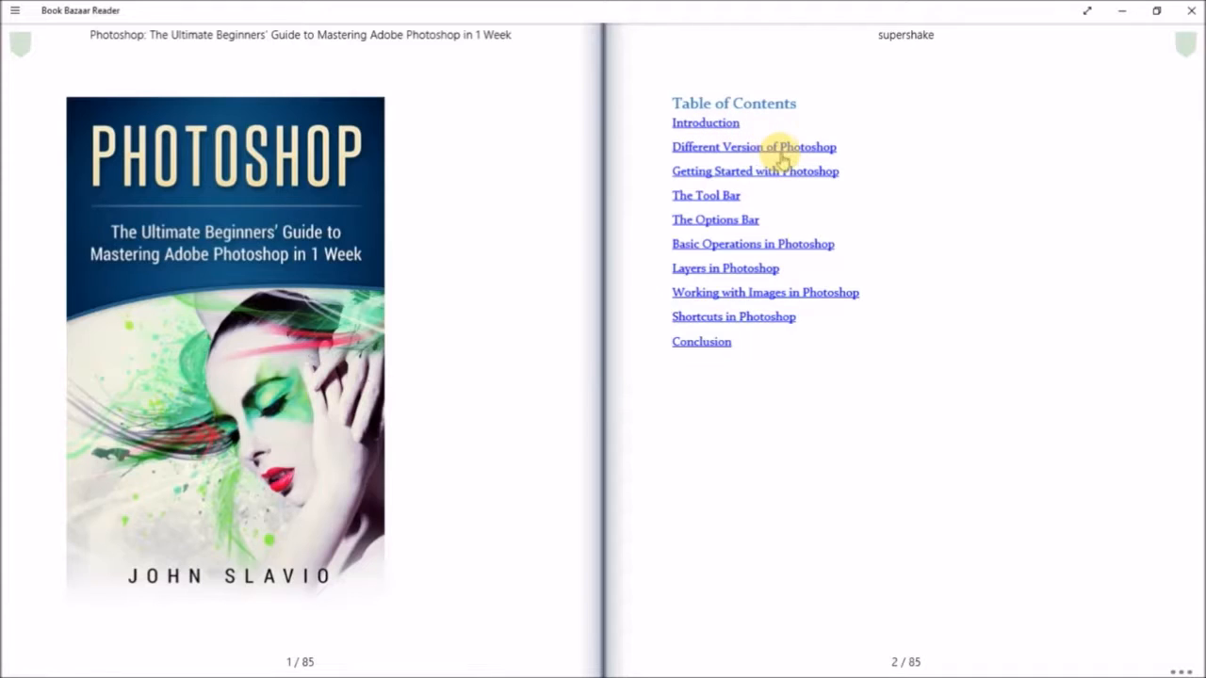
{"action": "mouse_move", "coordinate": [804, 161]}
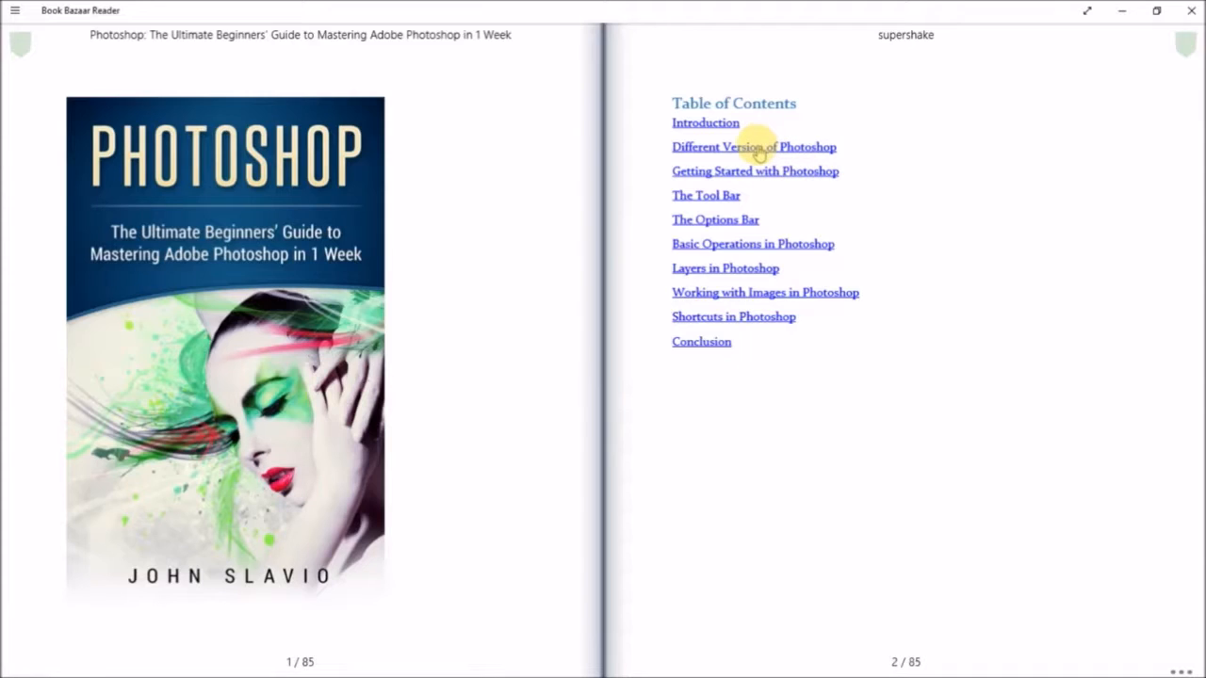
{"action": "mouse_move", "coordinate": [768, 179]}
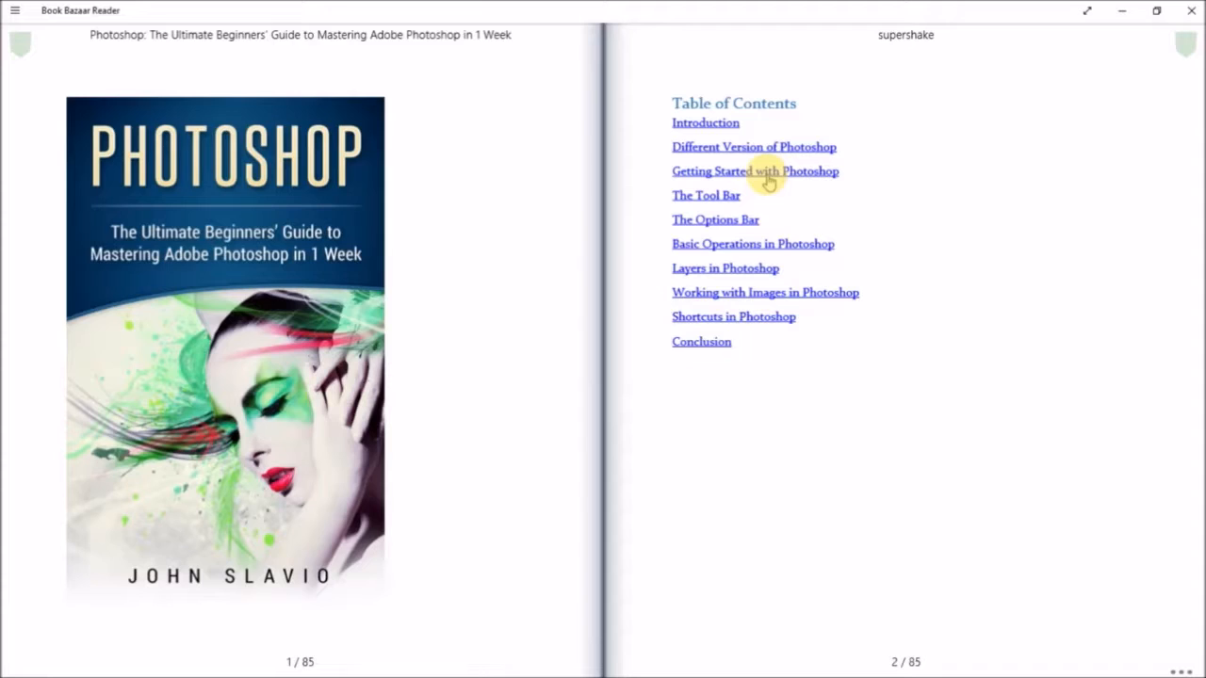
{"action": "mouse_move", "coordinate": [714, 195]}
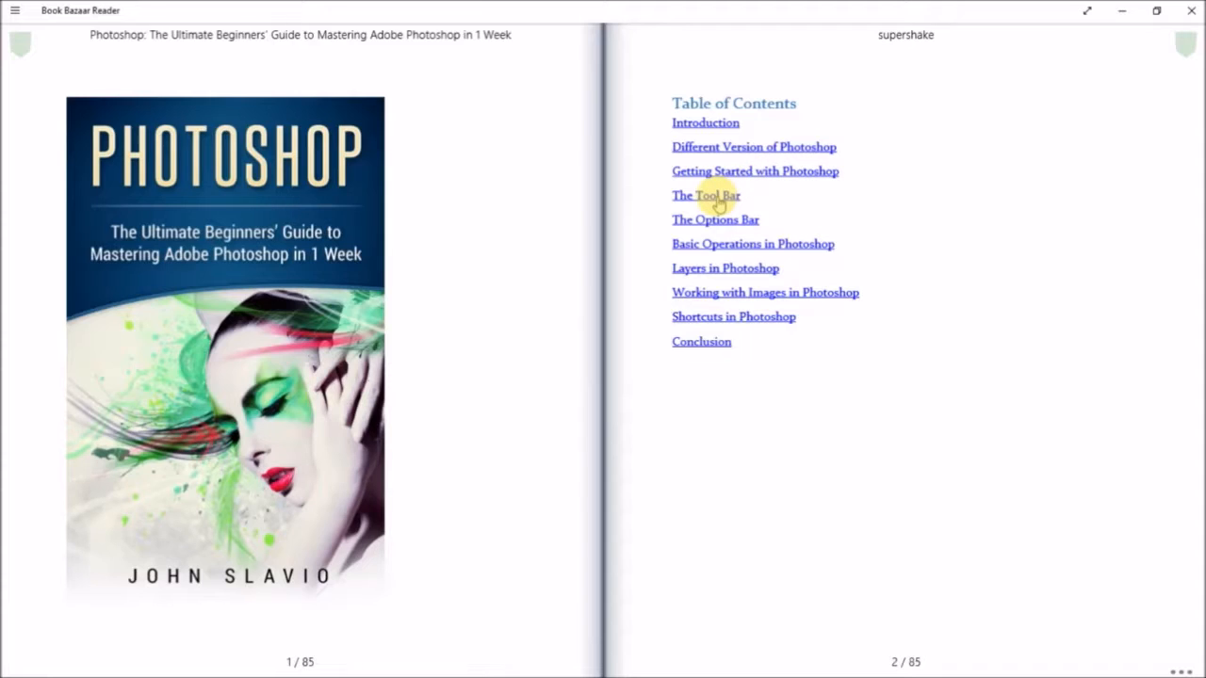
{"action": "mouse_move", "coordinate": [715, 220]}
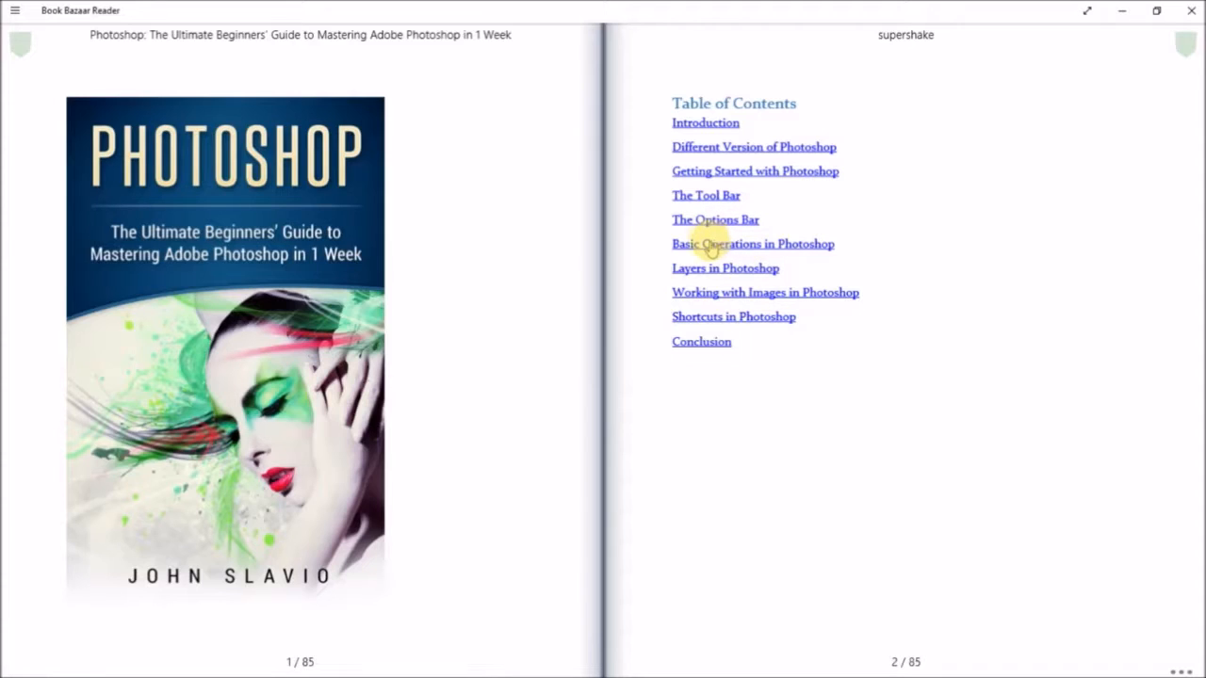
{"action": "mouse_move", "coordinate": [749, 269]}
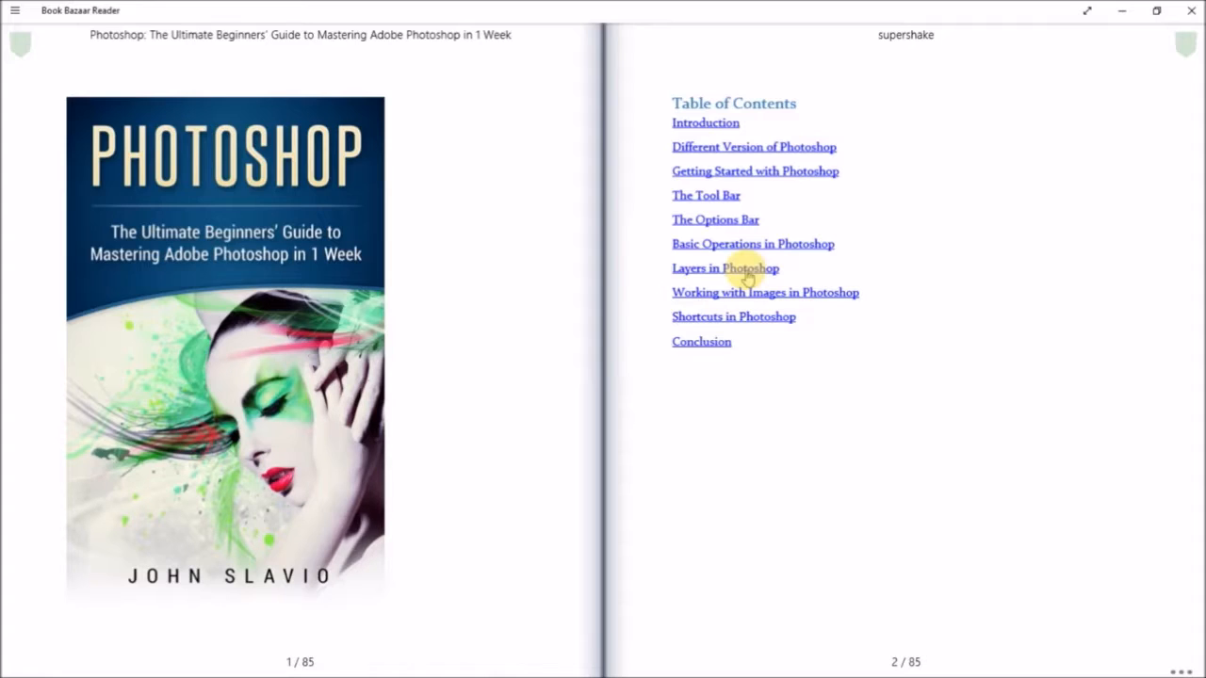
{"action": "mouse_move", "coordinate": [747, 297]}
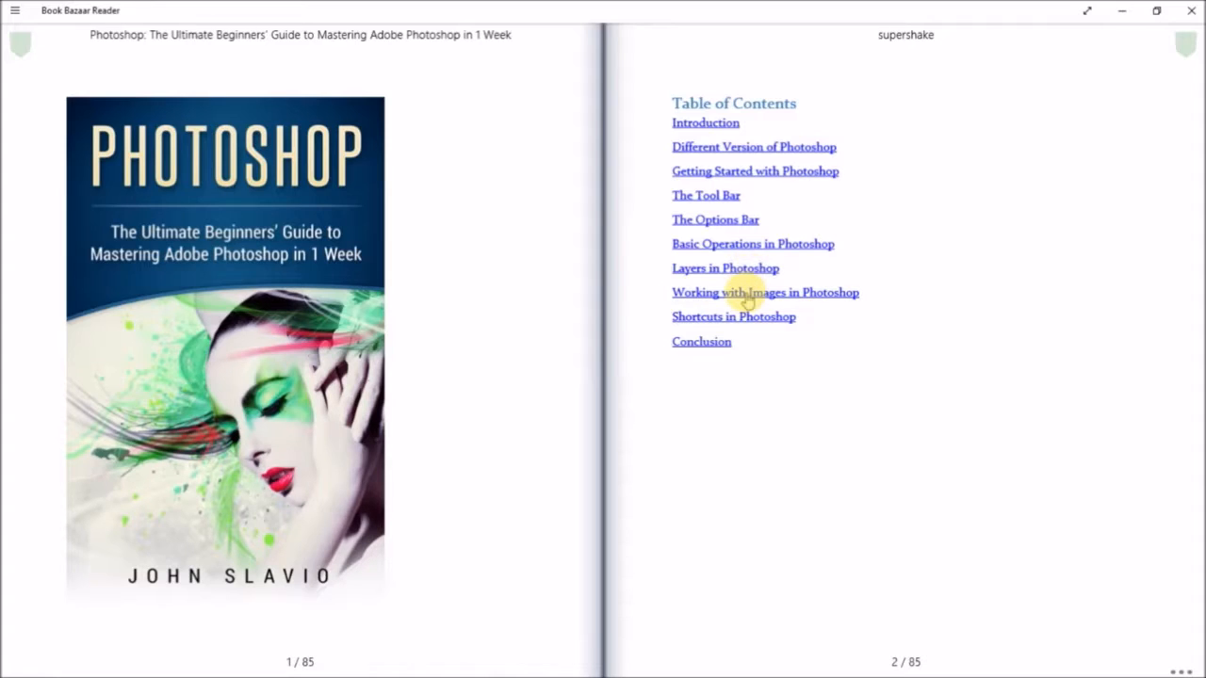
{"action": "mouse_move", "coordinate": [740, 299]}
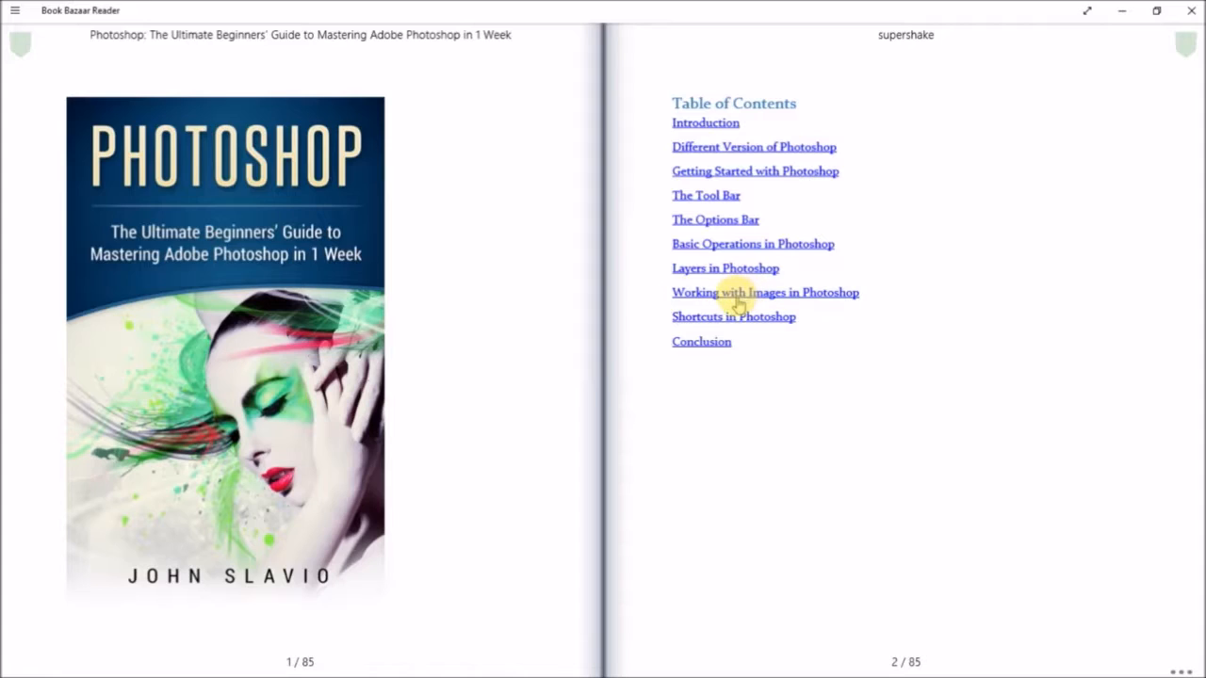
{"action": "mouse_move", "coordinate": [727, 351]}
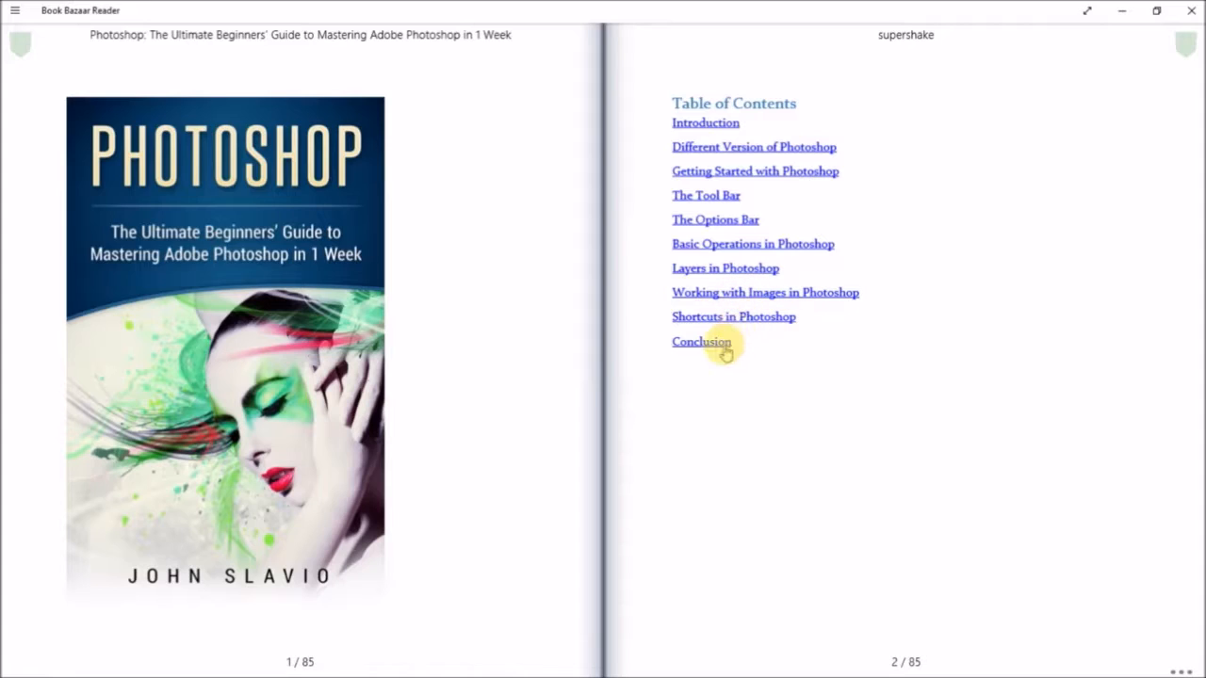
{"action": "mouse_move", "coordinate": [702, 175]}
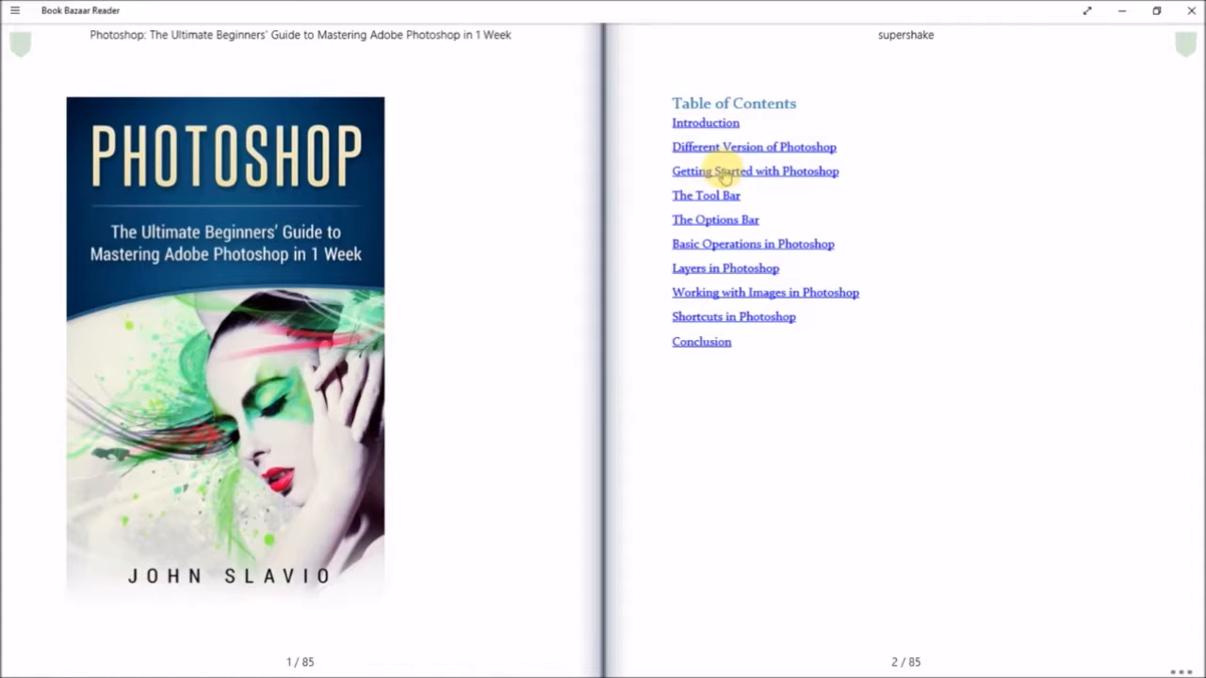
{"action": "left_click", "coordinate": [755, 170]}
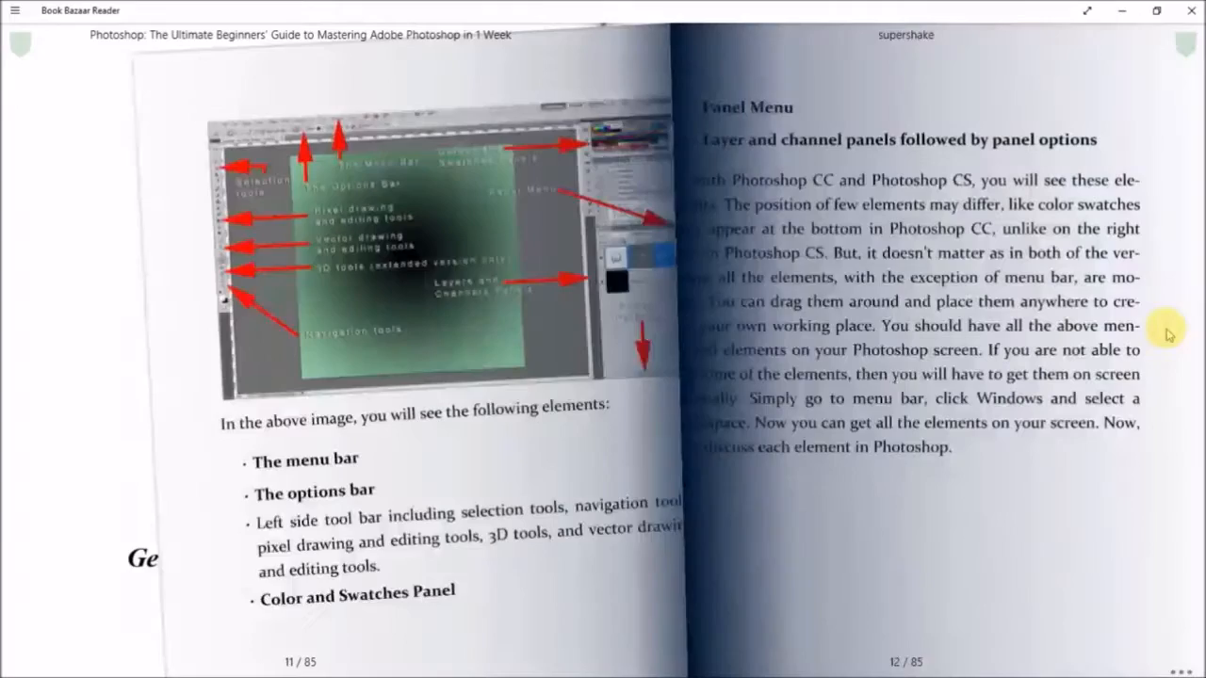
{"action": "left_click", "coordinate": [1168, 335]}
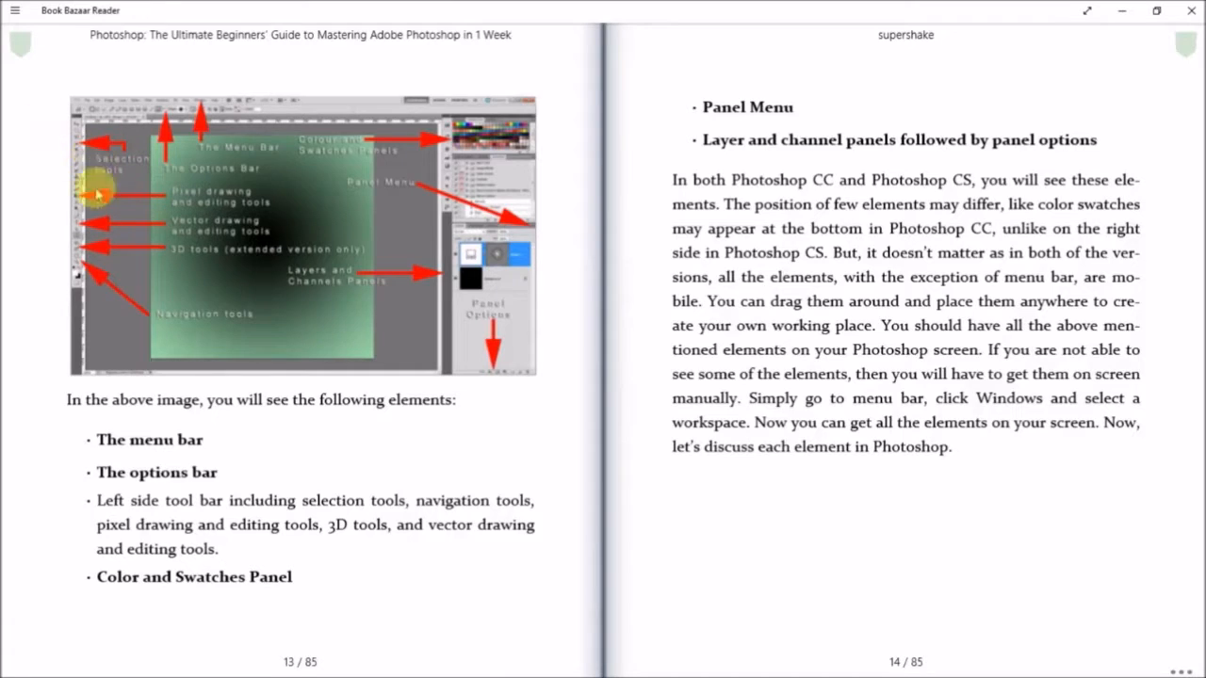
{"action": "mouse_move", "coordinate": [123, 118]}
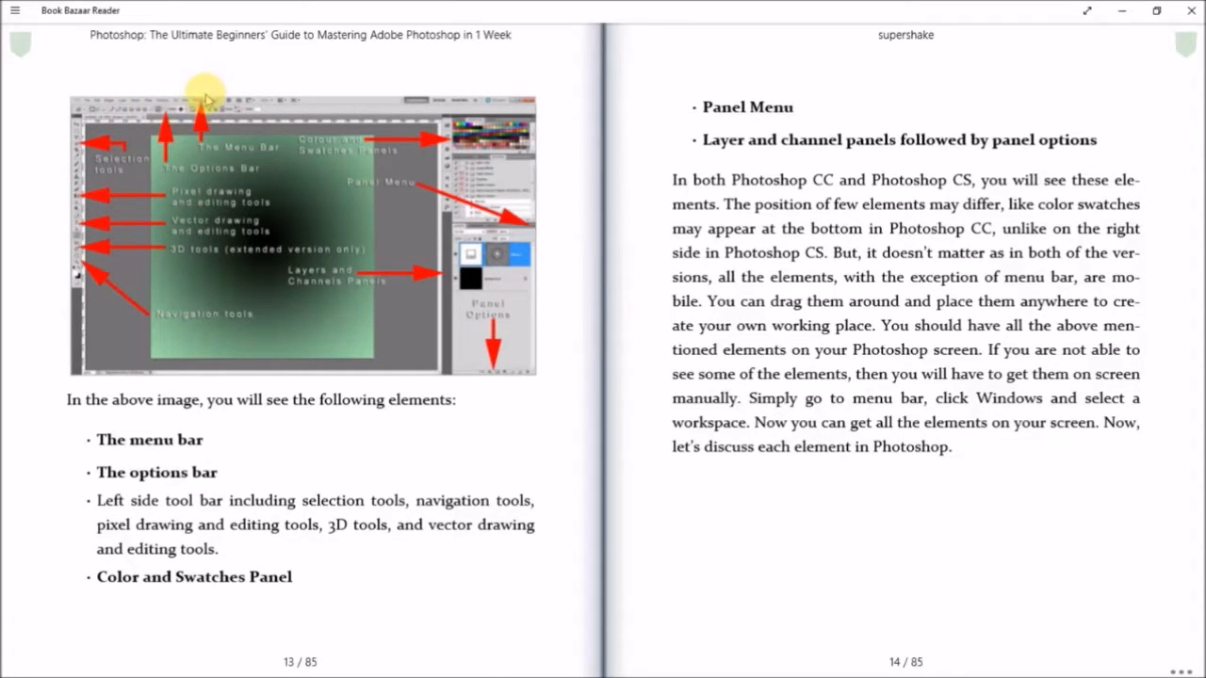
{"action": "mouse_move", "coordinate": [414, 151]}
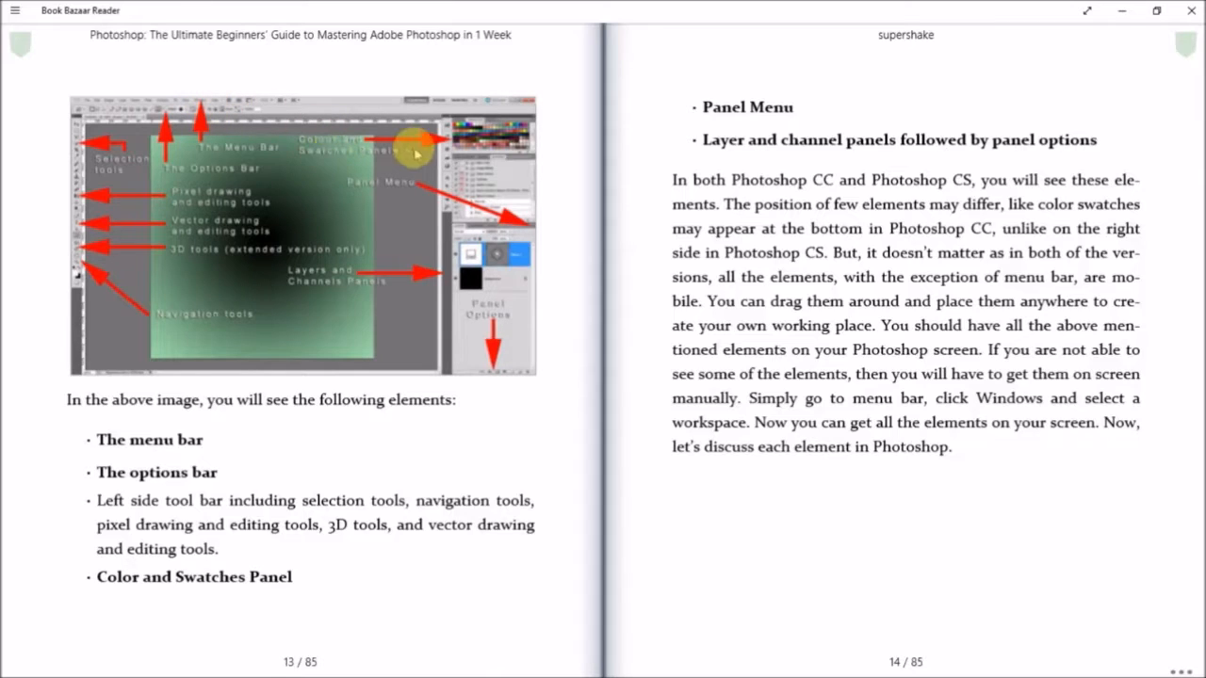
{"action": "mouse_move", "coordinate": [500, 132]}
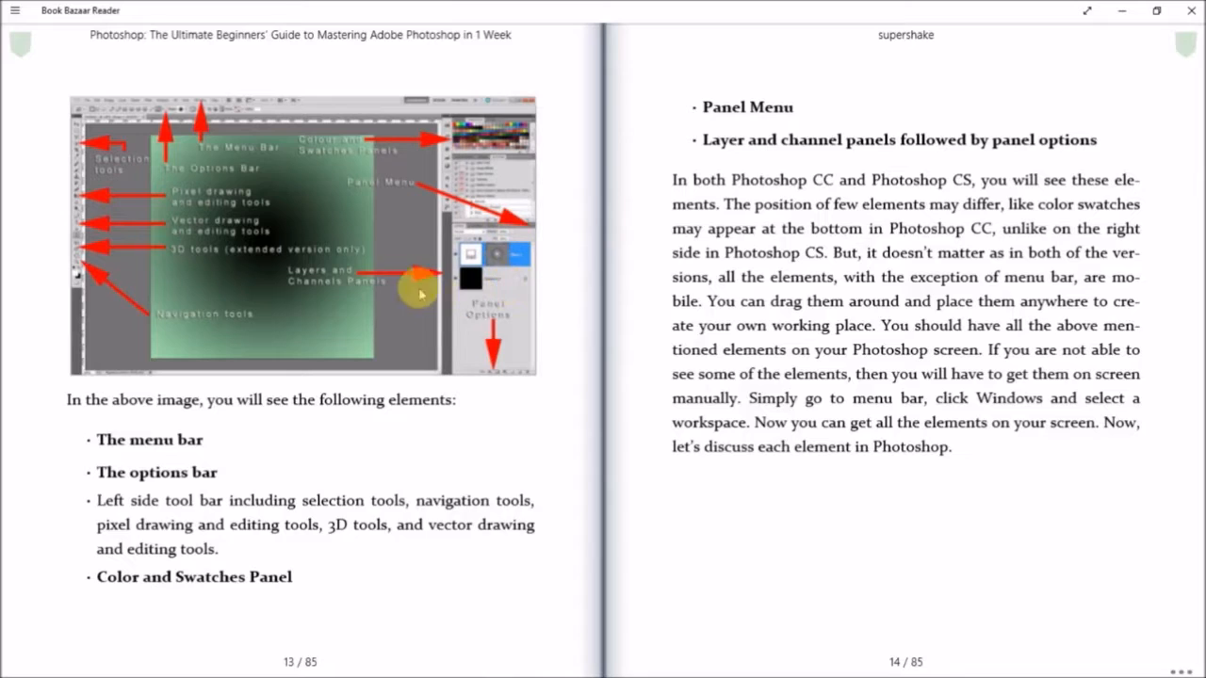
{"action": "mouse_move", "coordinate": [500, 337]}
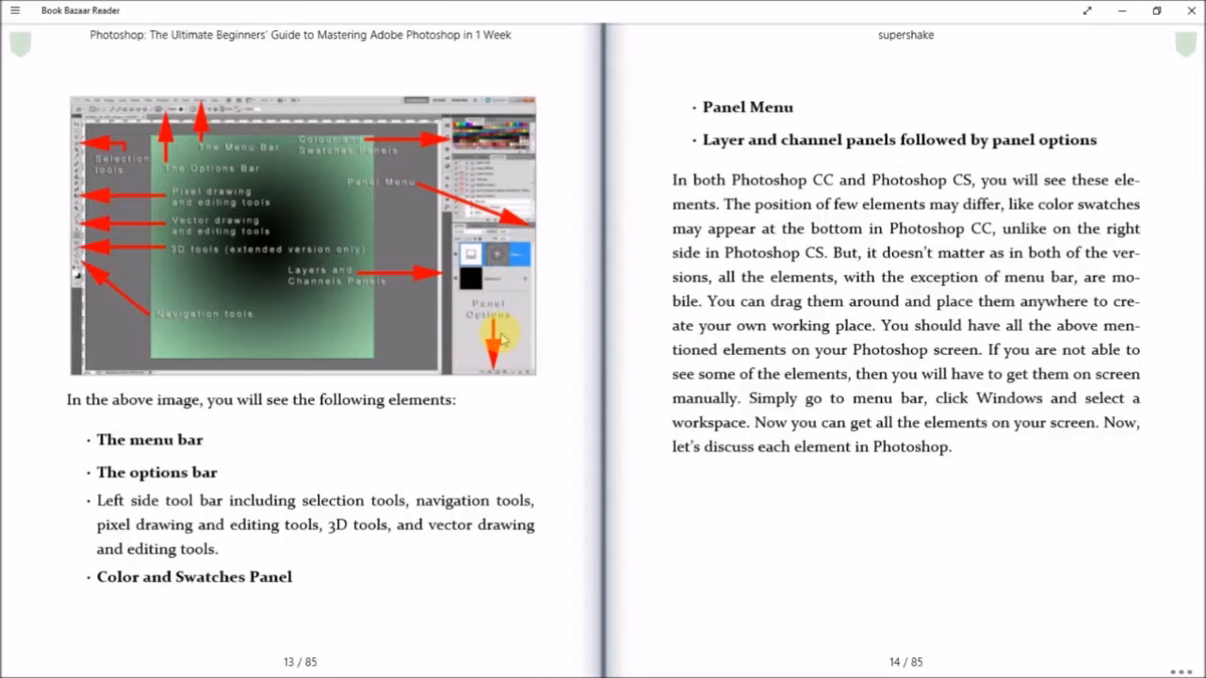
{"action": "mouse_move", "coordinate": [197, 269]}
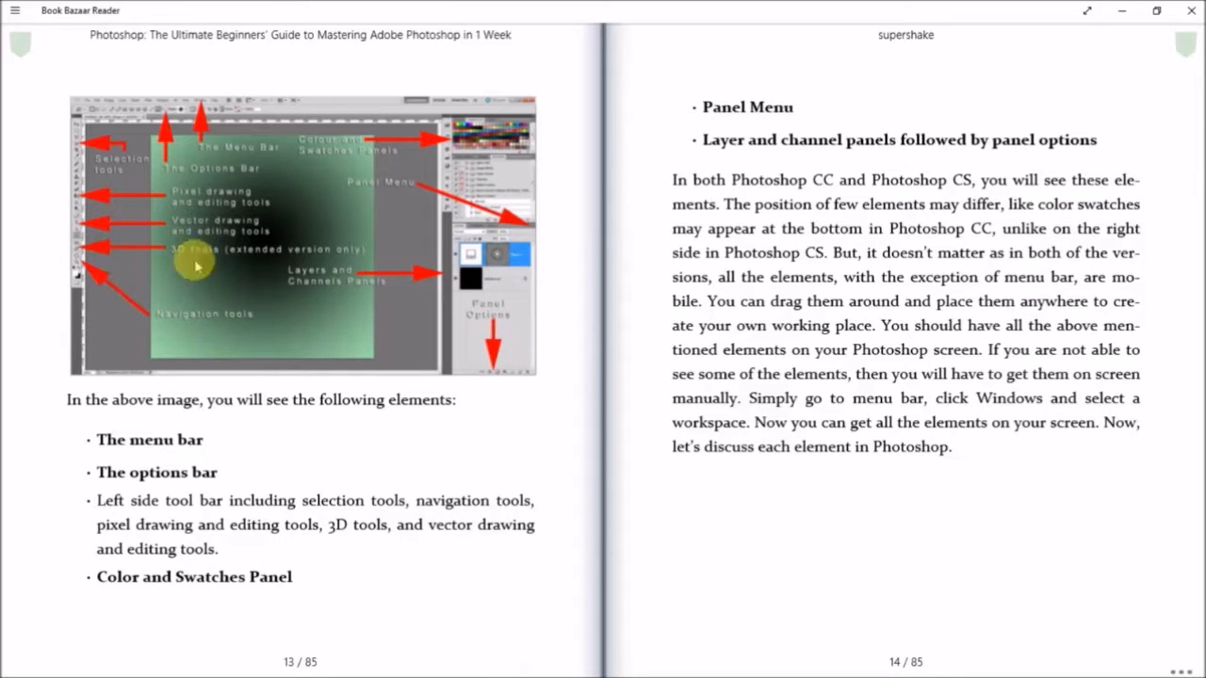
{"action": "mouse_move", "coordinate": [321, 233]}
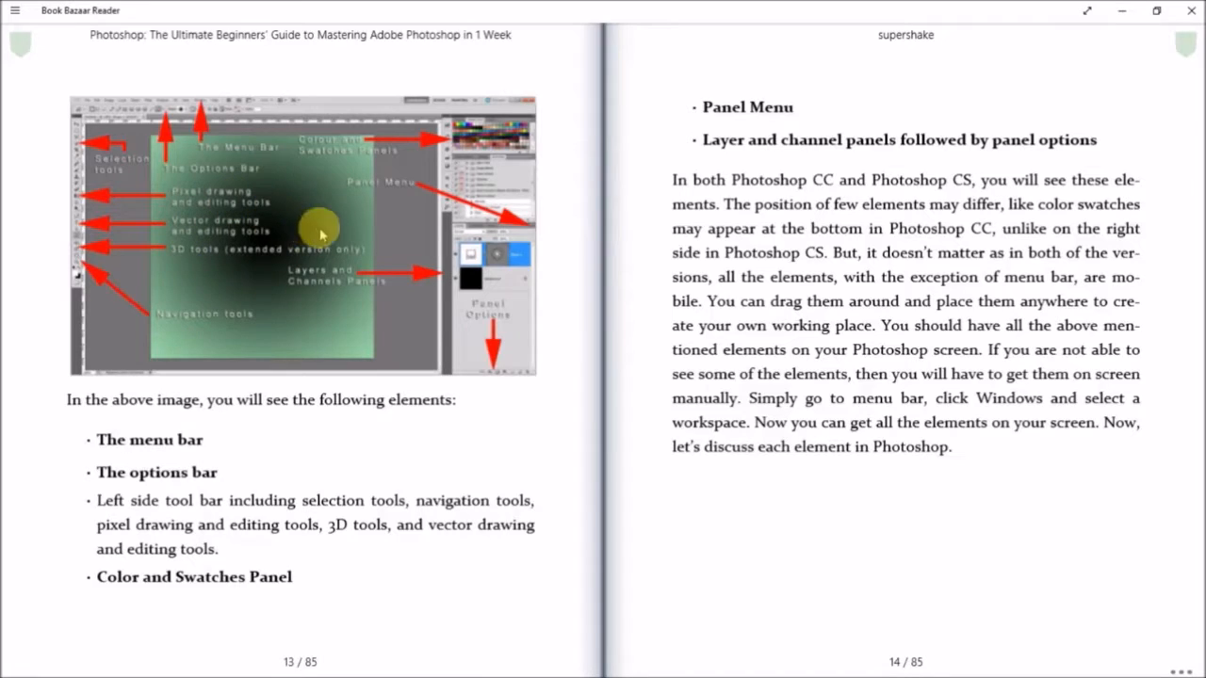
{"action": "mouse_move", "coordinate": [151, 239]}
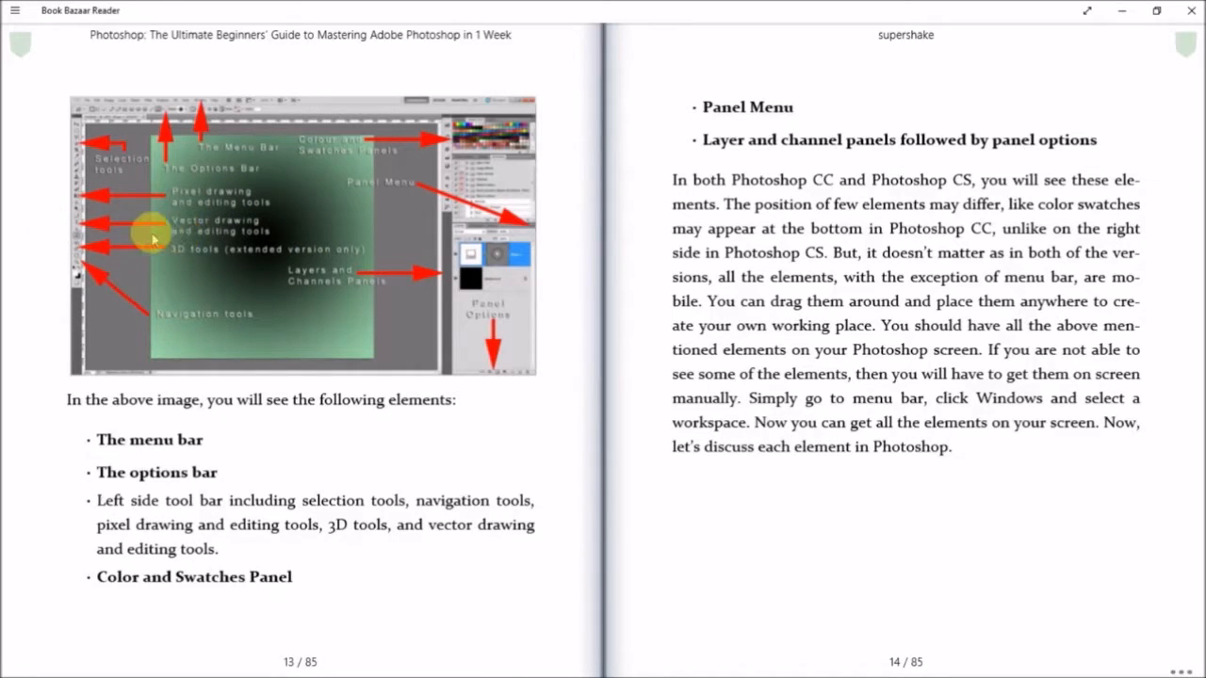
{"action": "mouse_move", "coordinate": [262, 267]}
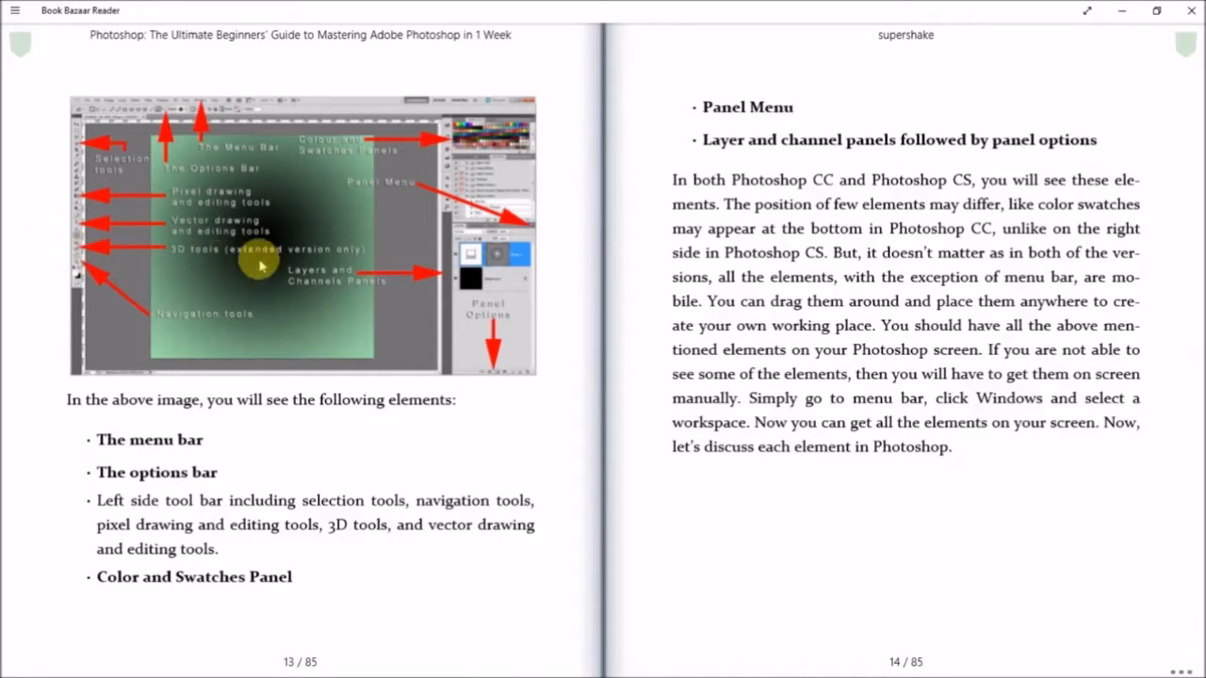
{"action": "mouse_move", "coordinate": [52, 229]}
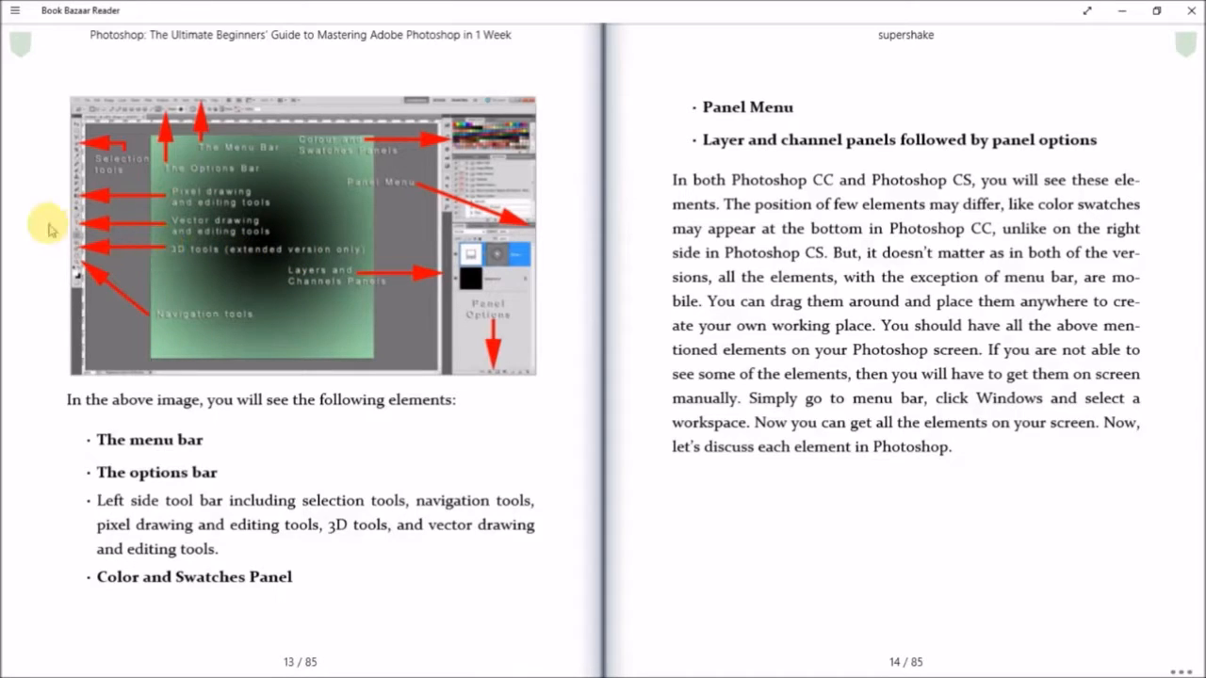
{"action": "mouse_move", "coordinate": [139, 240]}
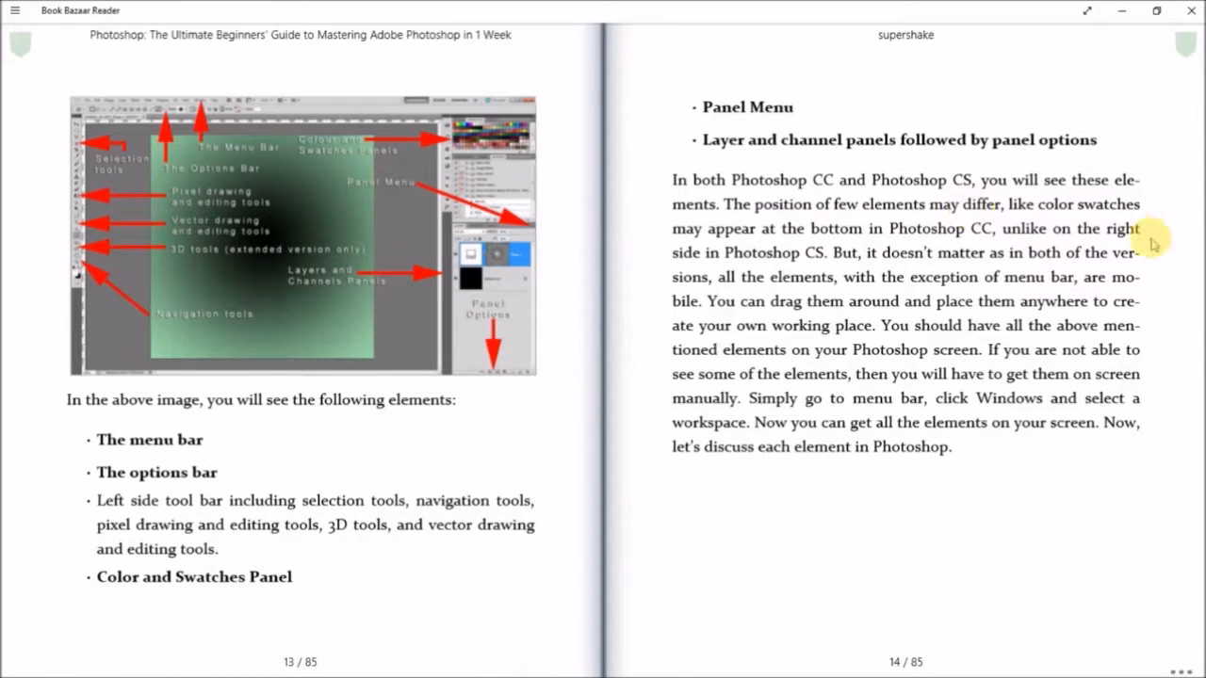
{"action": "mouse_move", "coordinate": [1168, 248]}
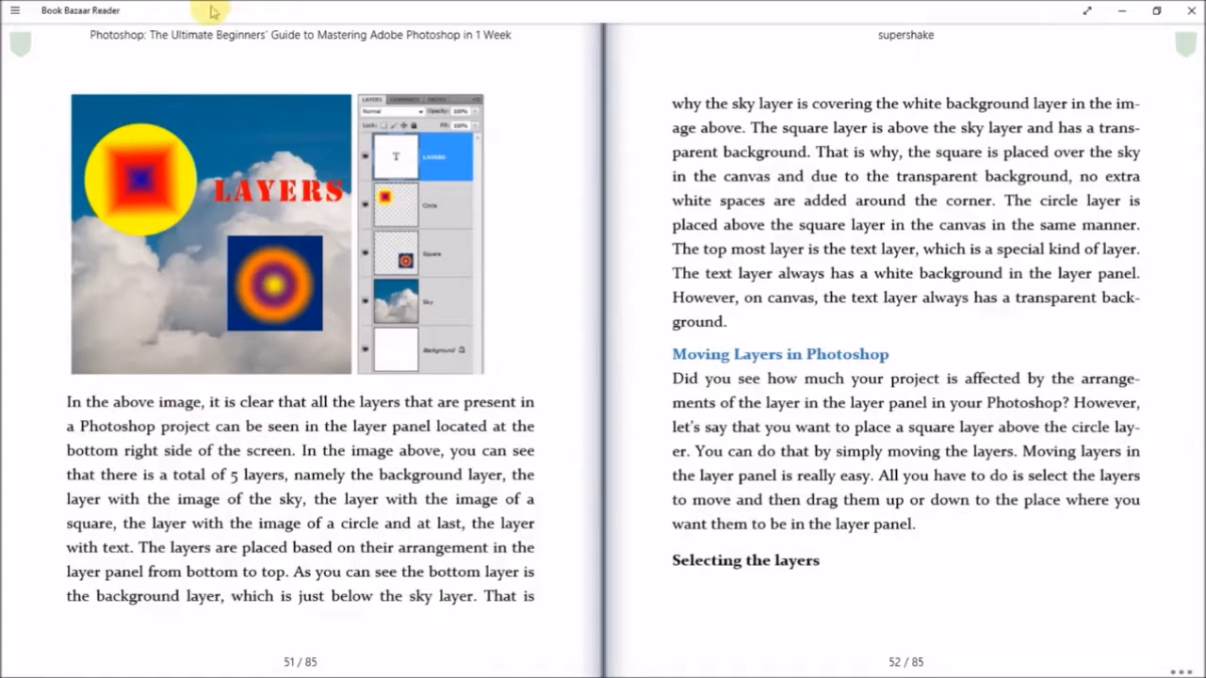
{"action": "mouse_move", "coordinate": [525, 285]}
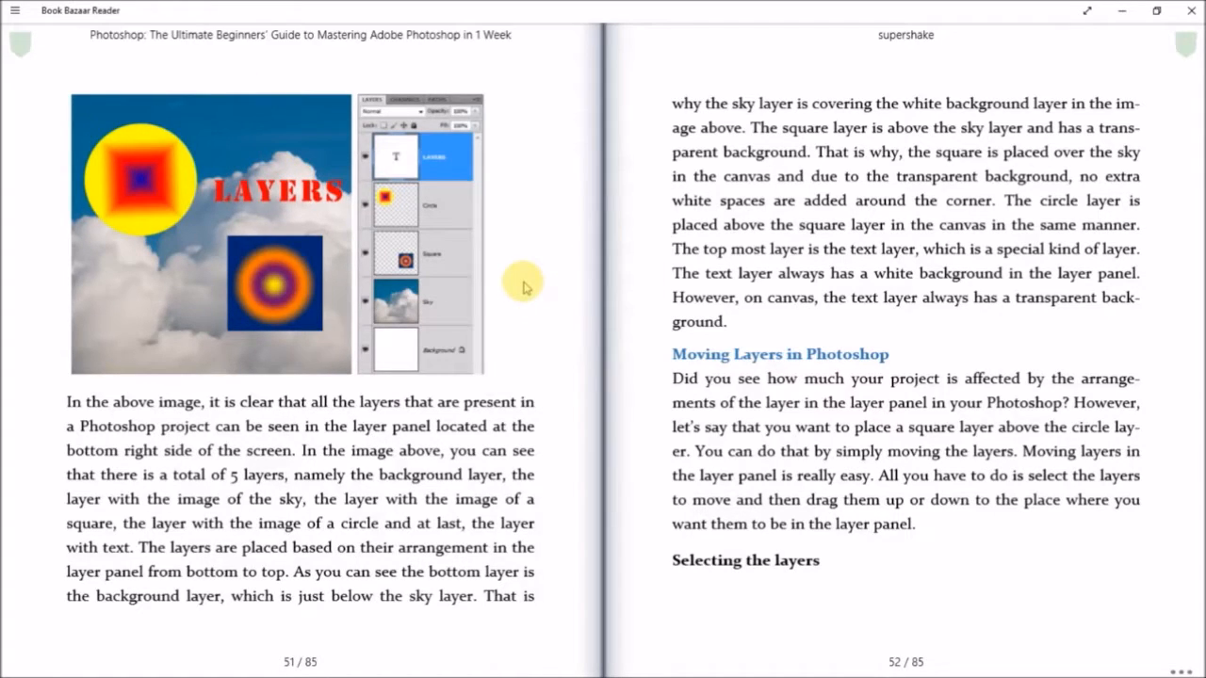
{"action": "mouse_move", "coordinate": [502, 247]}
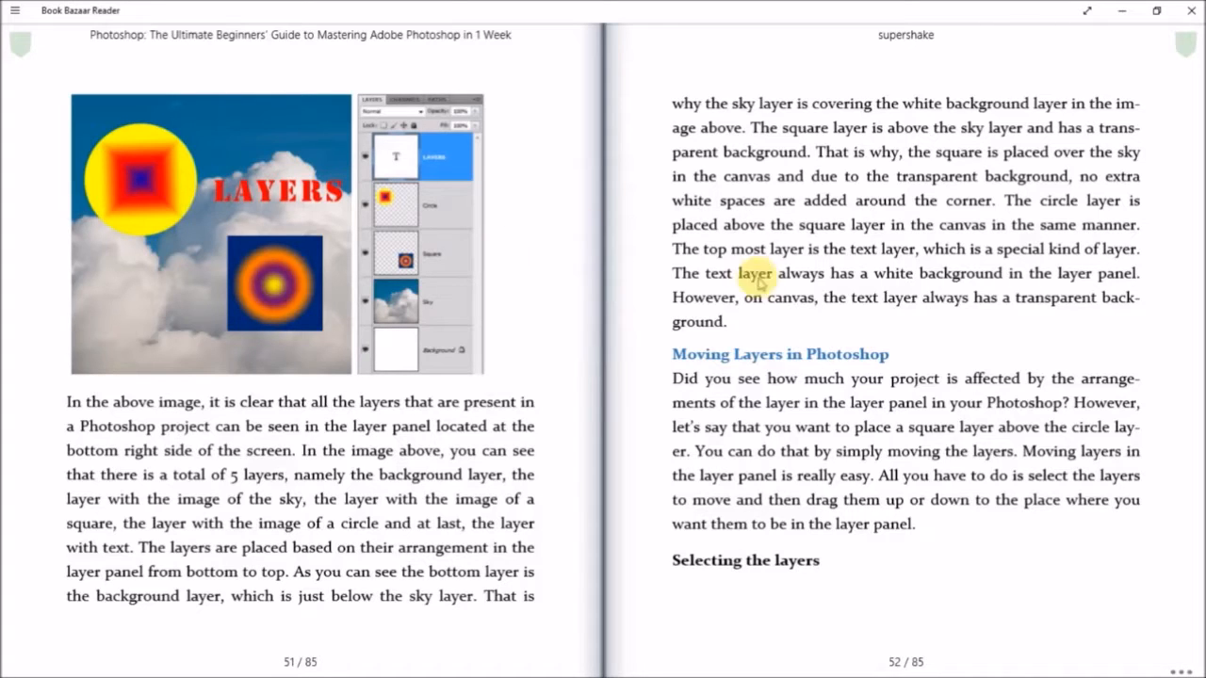
{"action": "mouse_move", "coordinate": [1163, 288]}
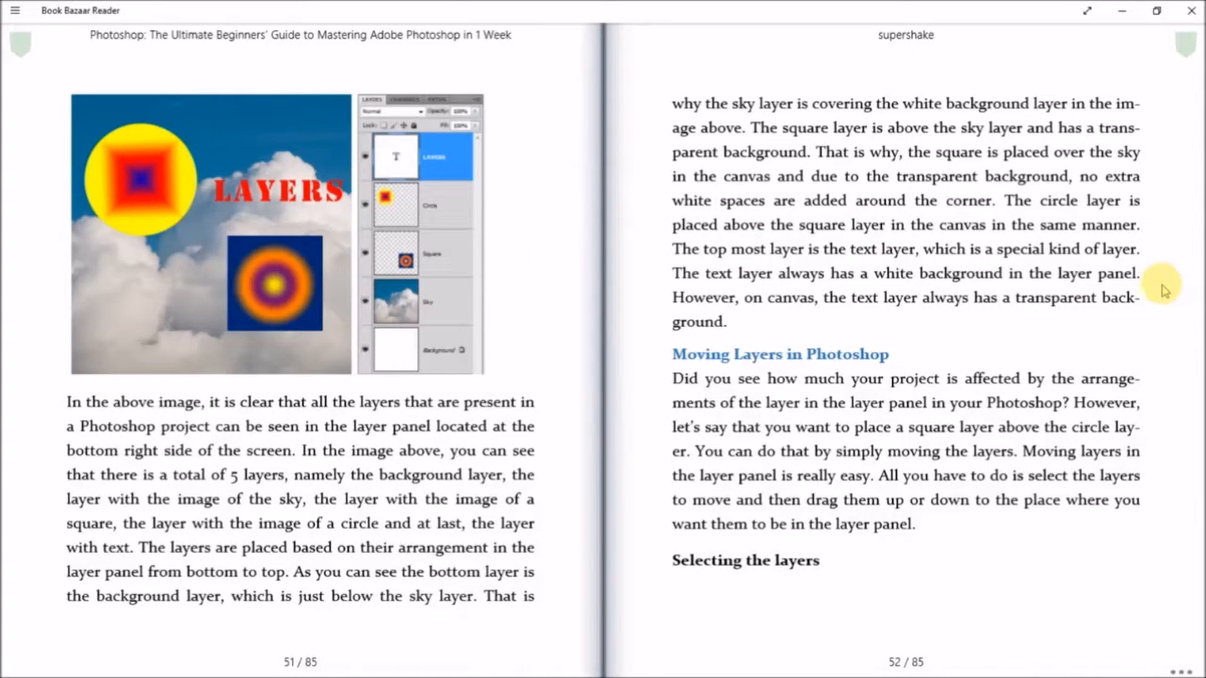
{"action": "mouse_move", "coordinate": [1176, 313]}
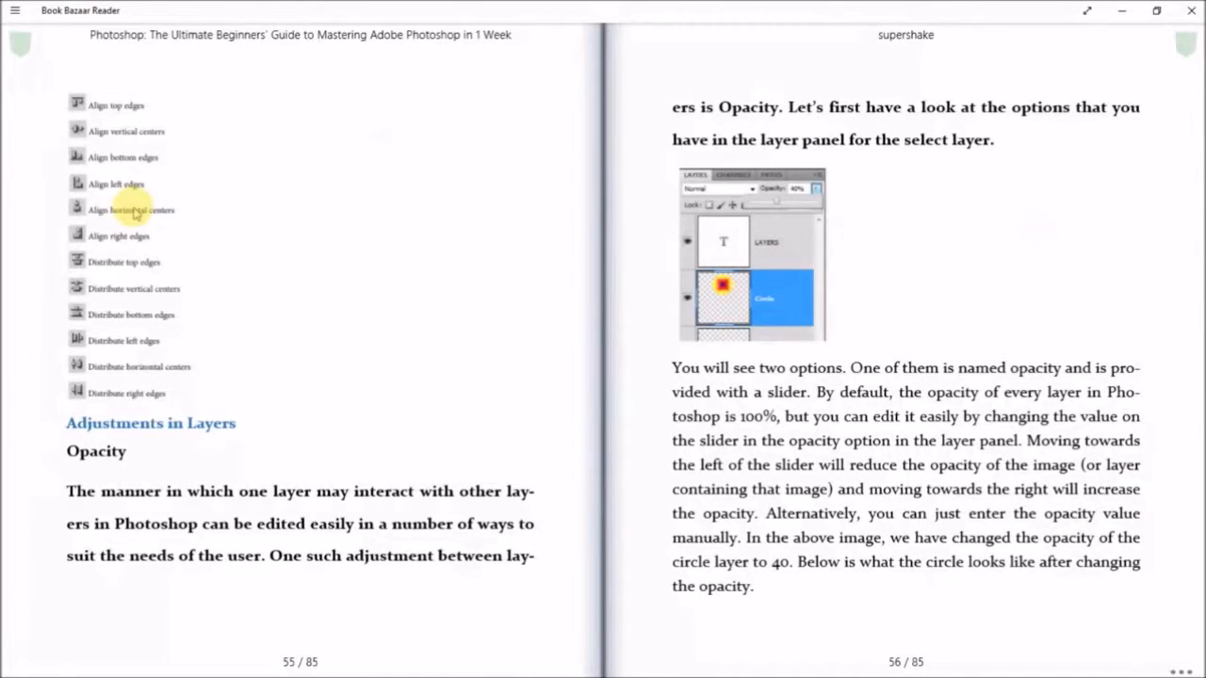
{"action": "mouse_move", "coordinate": [113, 393]}
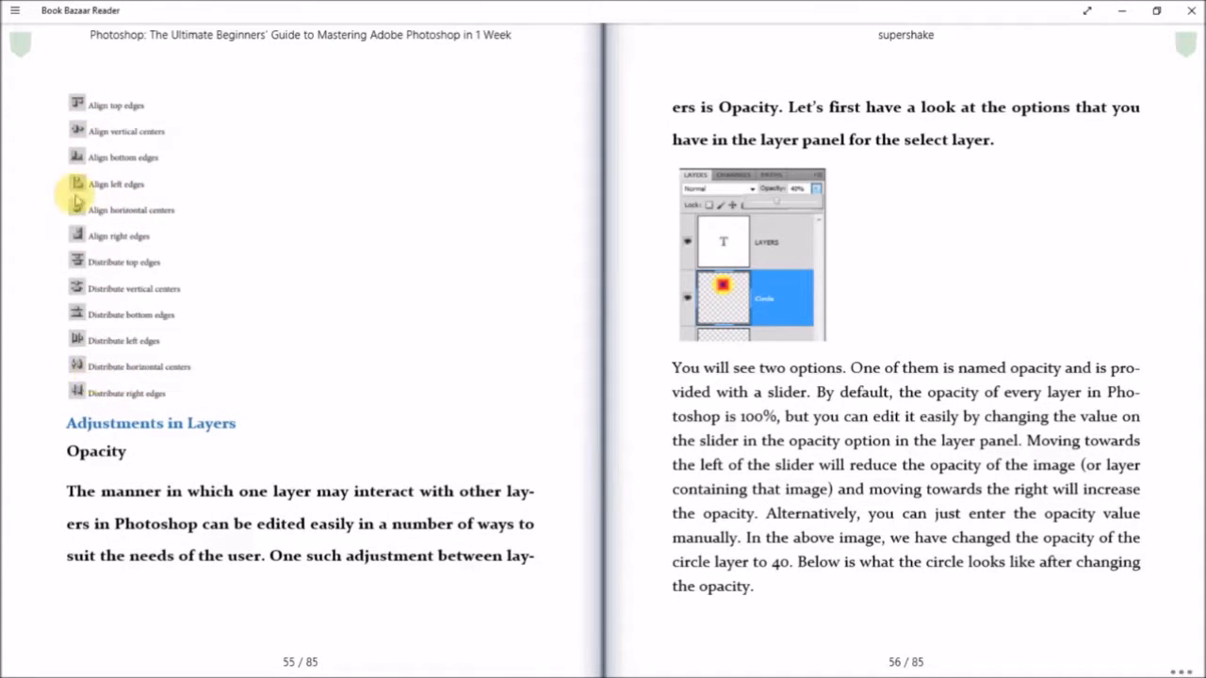
{"action": "mouse_move", "coordinate": [94, 393]}
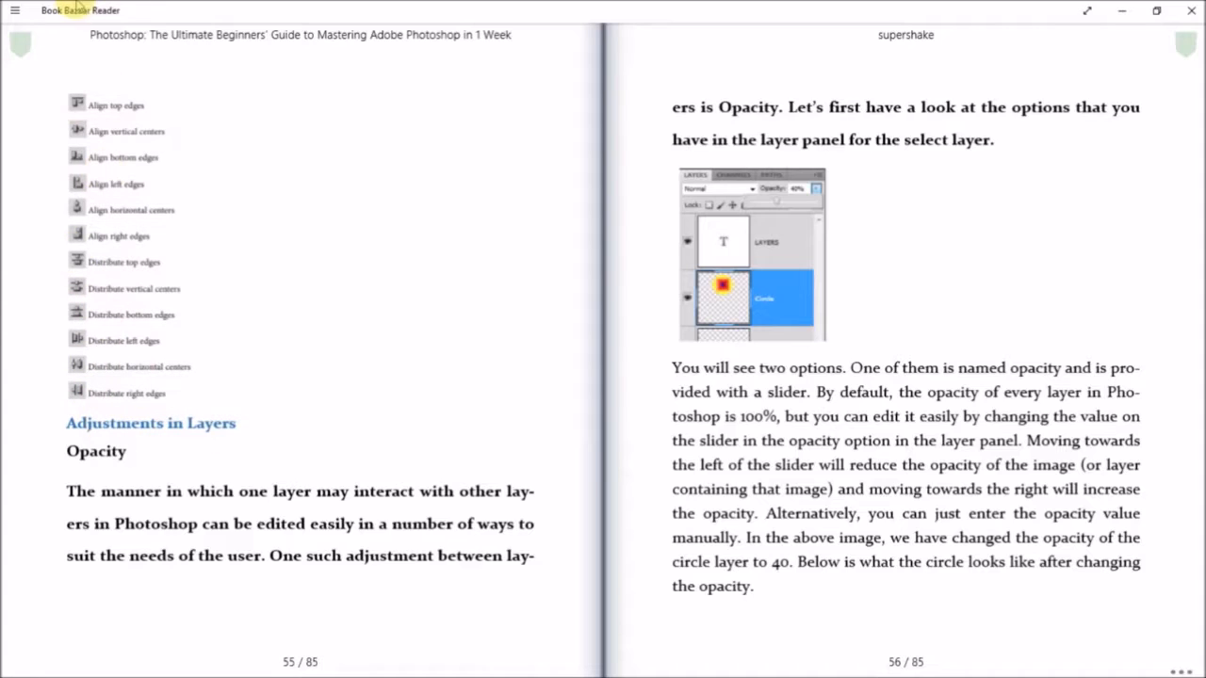
{"action": "mouse_move", "coordinate": [215, 190]}
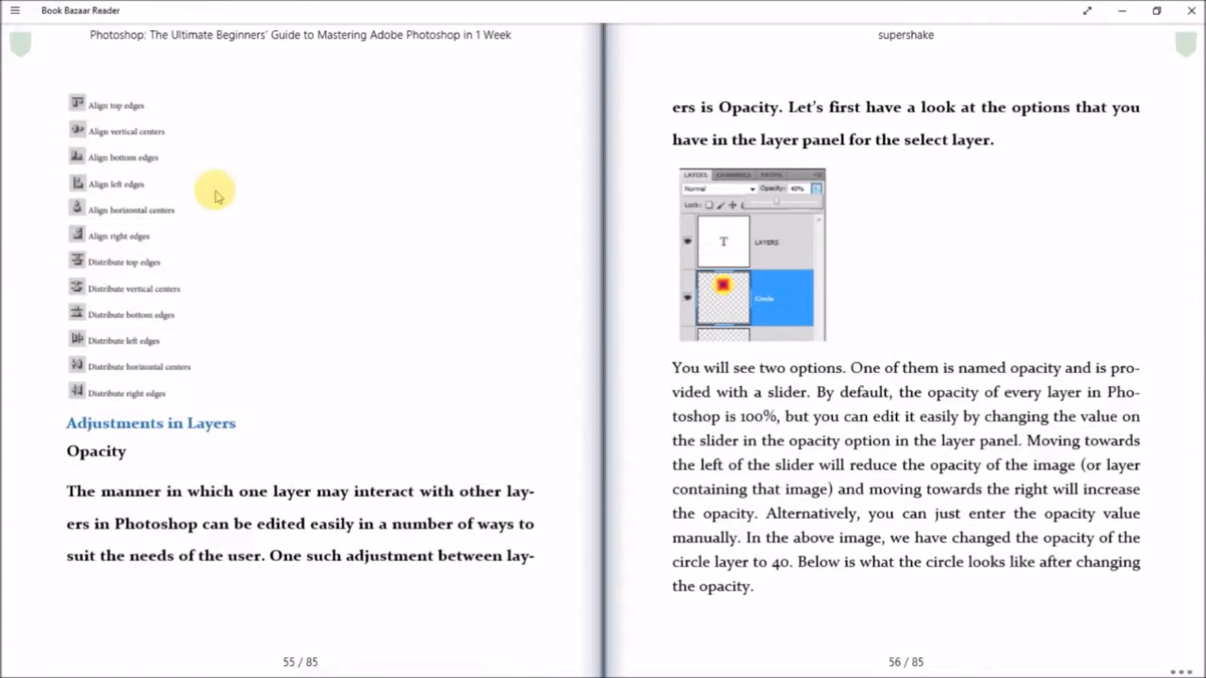
Page forward to the 55–56 spread with the align icons list and Opacity section.
{"action": "left_click", "coordinate": [1171, 375]}
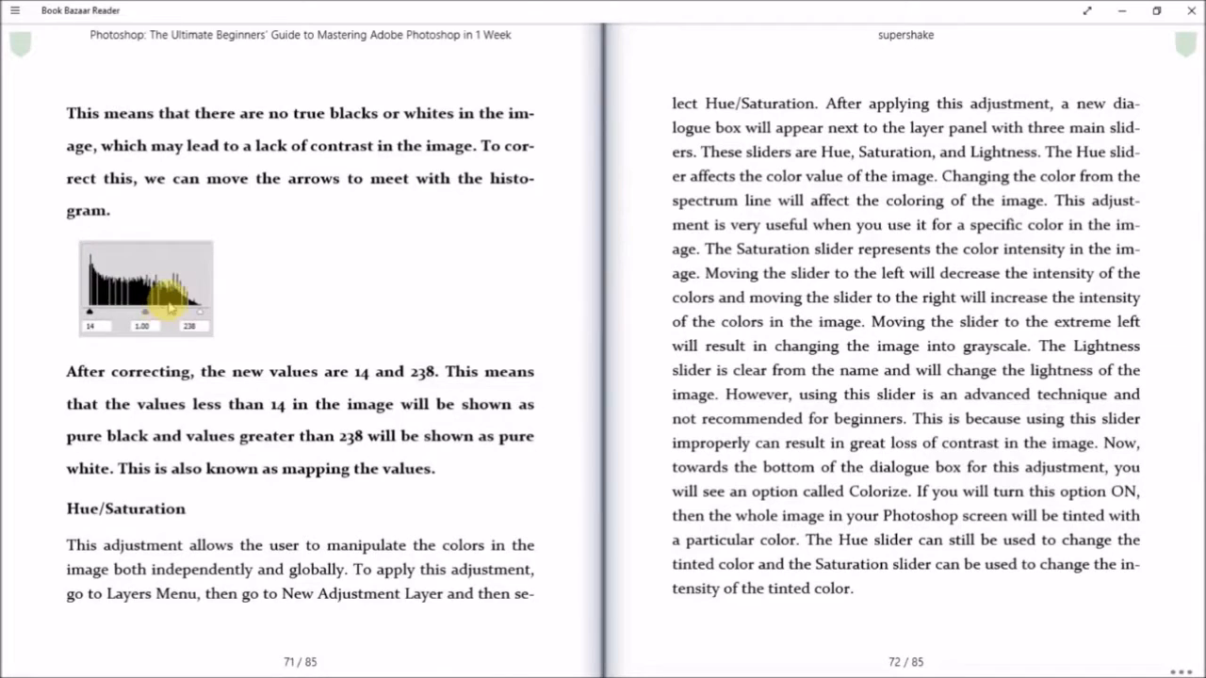
{"action": "mouse_move", "coordinate": [1176, 285]}
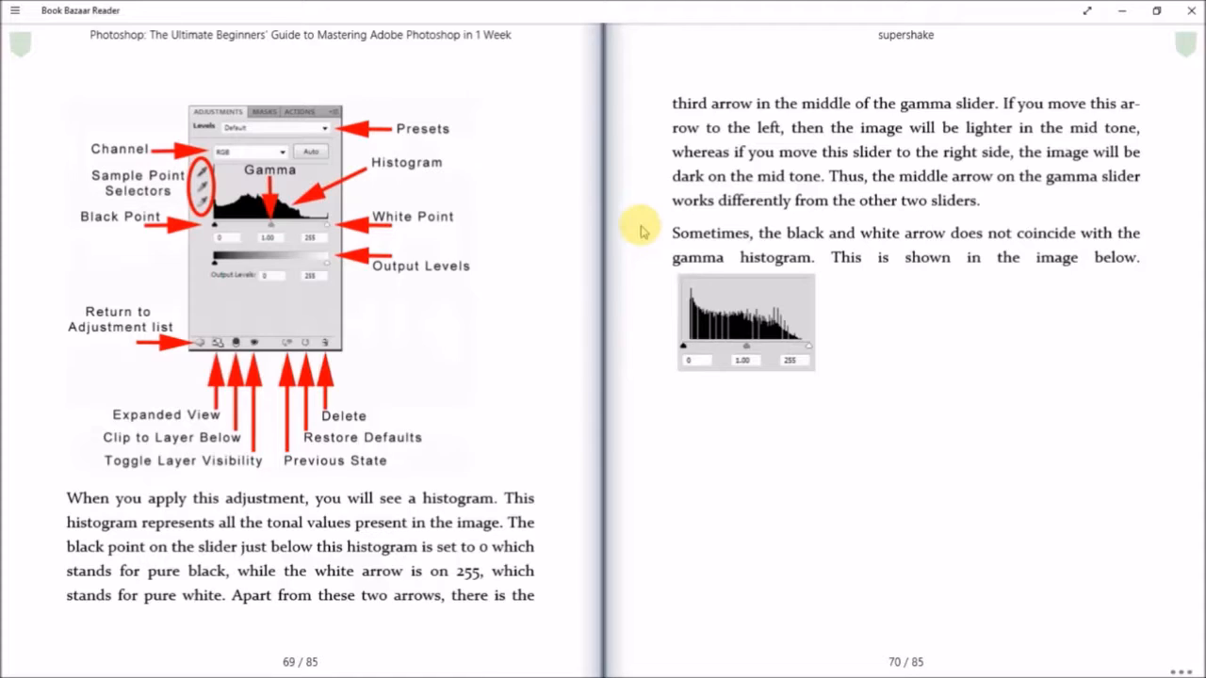
{"action": "mouse_move", "coordinate": [568, 603]}
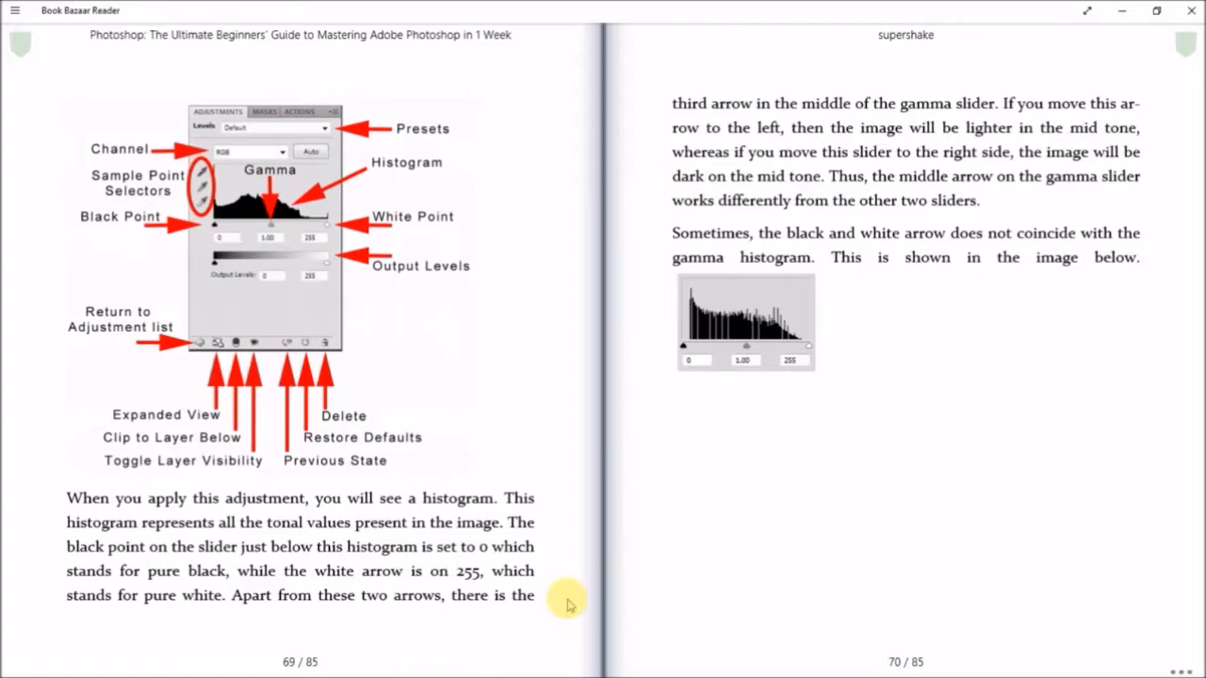
{"action": "mouse_move", "coordinate": [565, 209]}
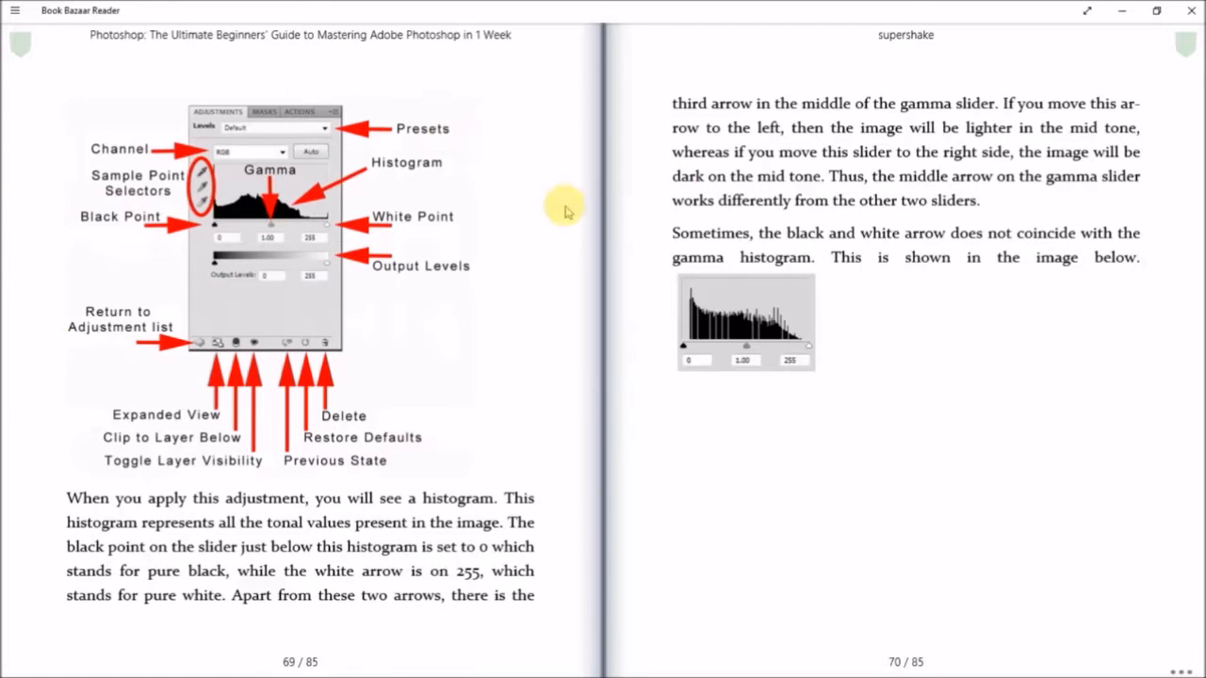
{"action": "mouse_move", "coordinate": [1196, 245]}
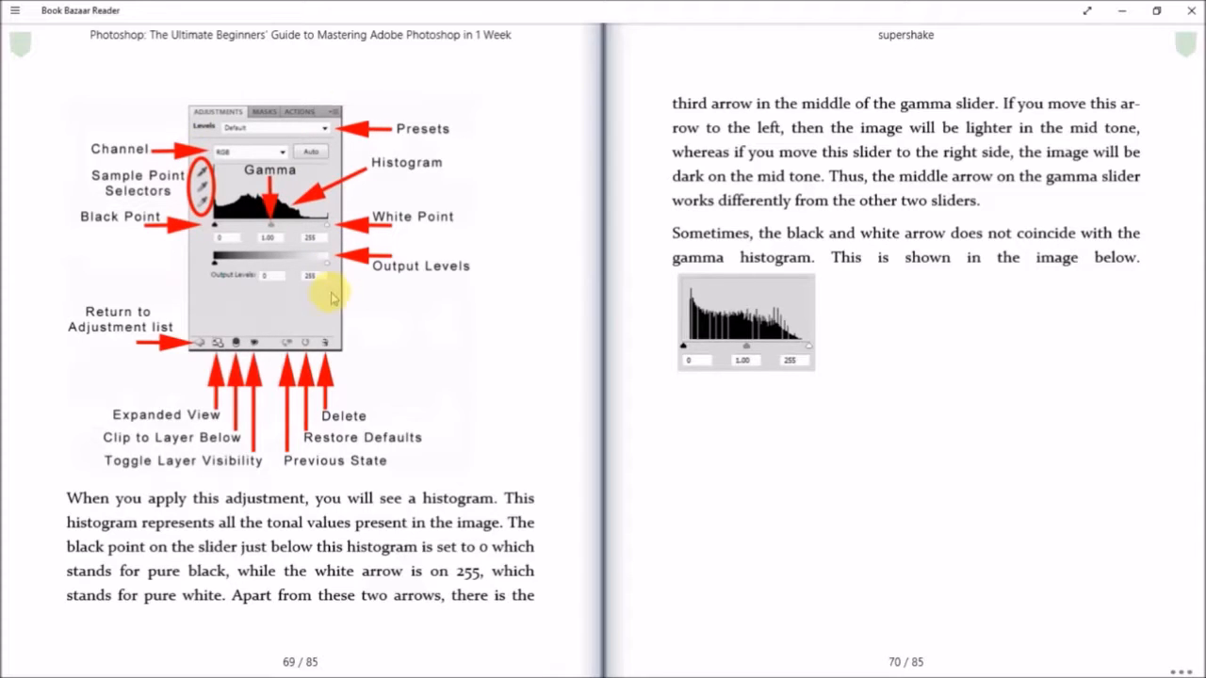
{"action": "mouse_move", "coordinate": [426, 367]}
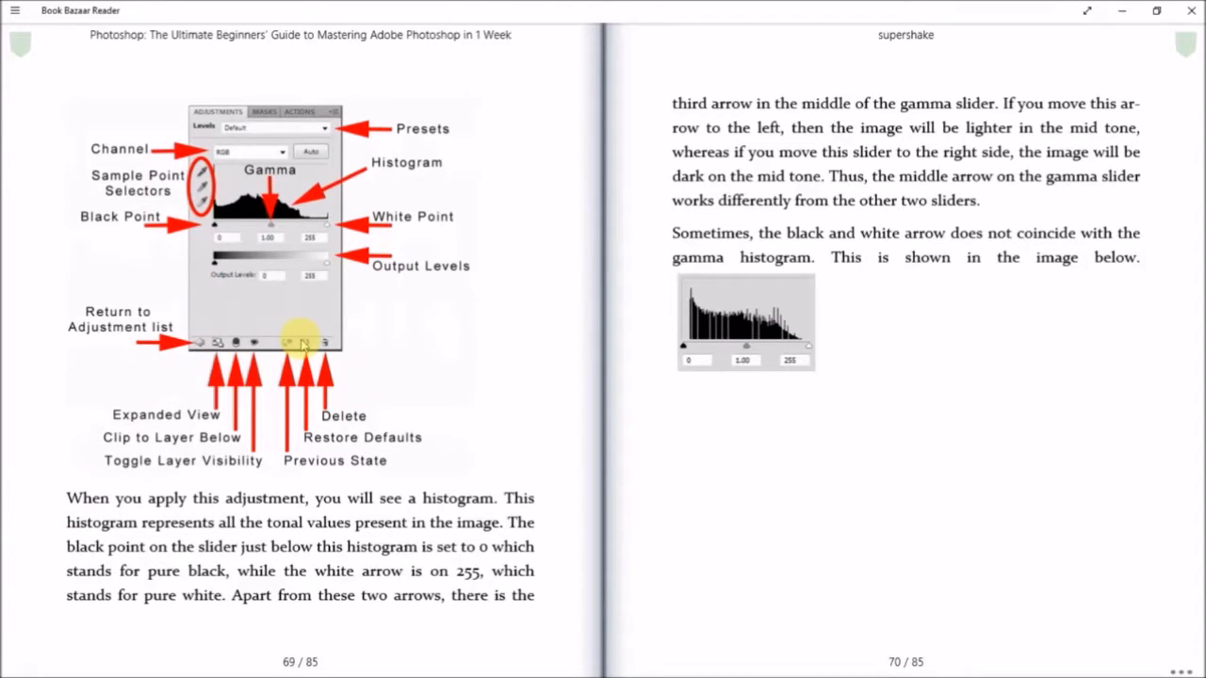
{"action": "mouse_move", "coordinate": [414, 339]}
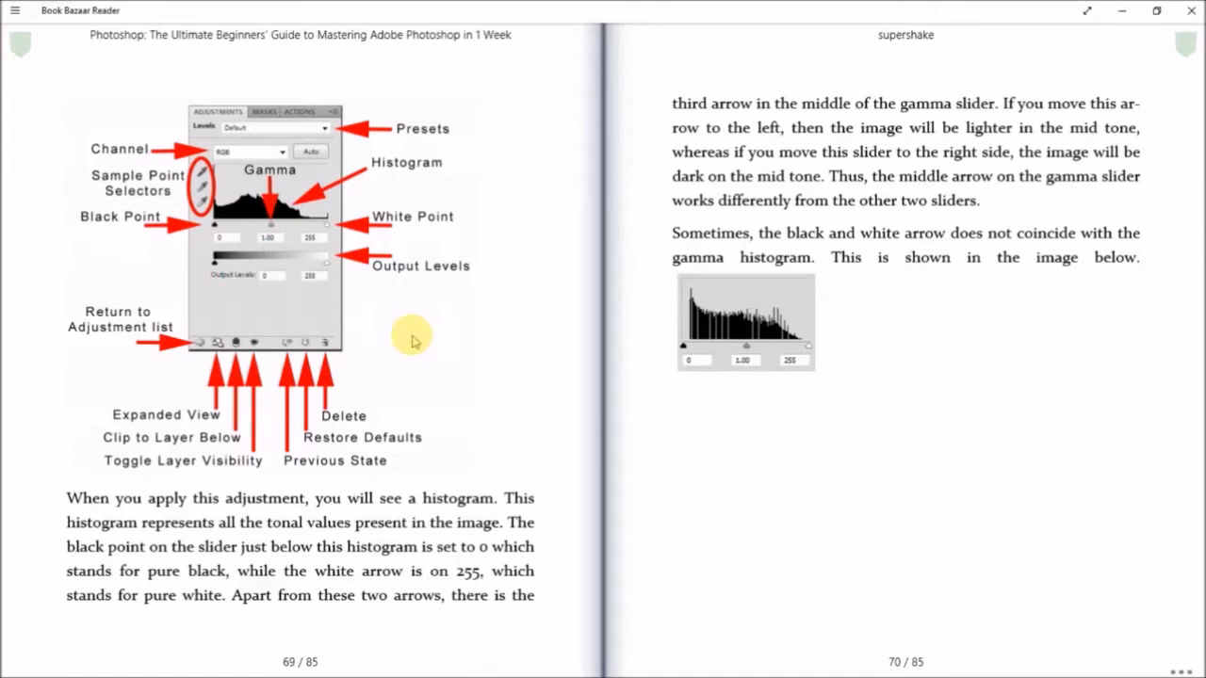
{"action": "mouse_move", "coordinate": [334, 342]}
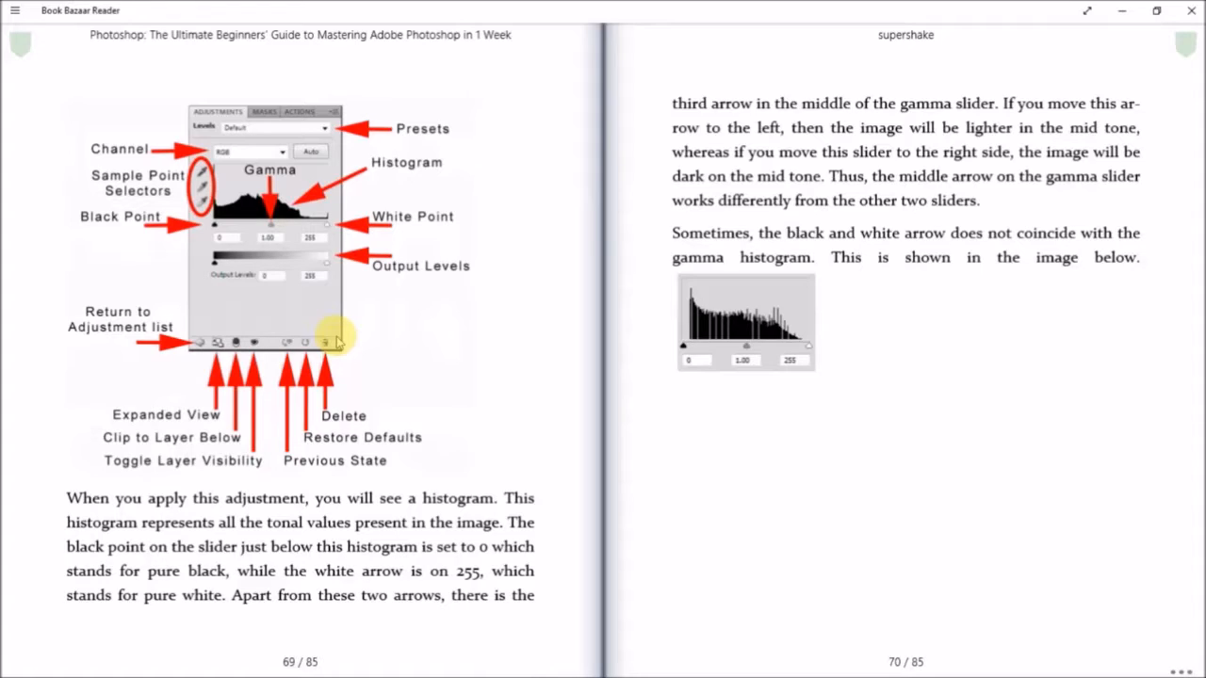
{"action": "mouse_move", "coordinate": [1093, 447]}
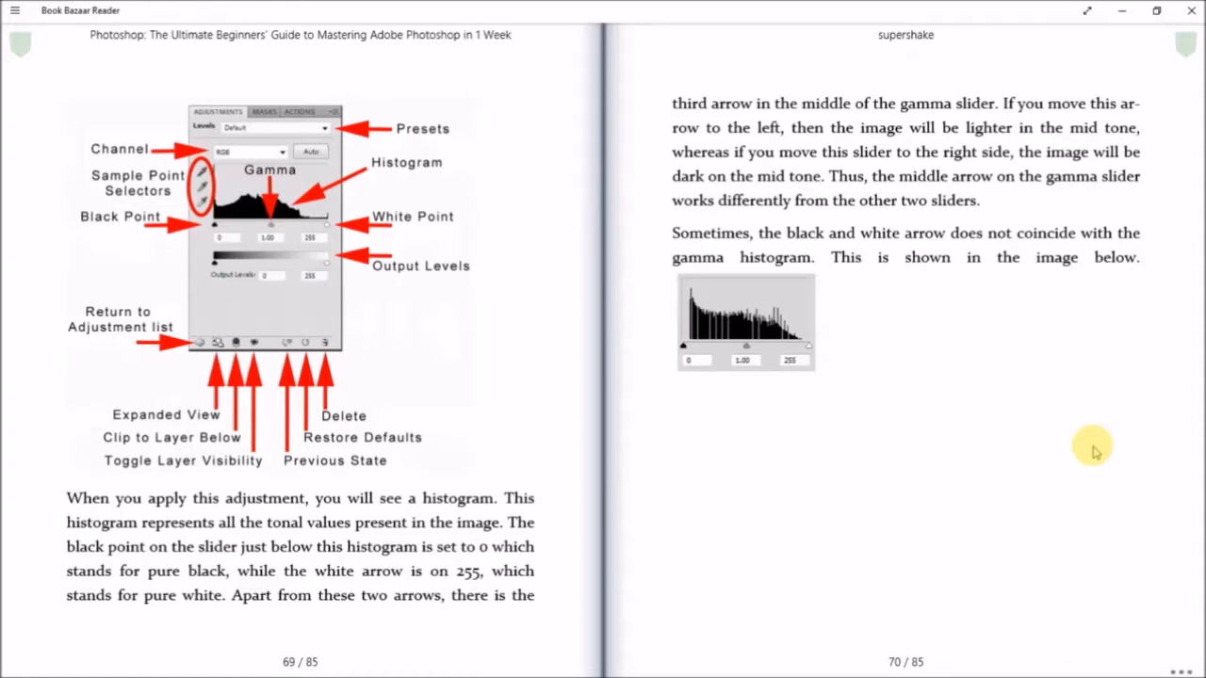
{"action": "mouse_move", "coordinate": [1091, 442]}
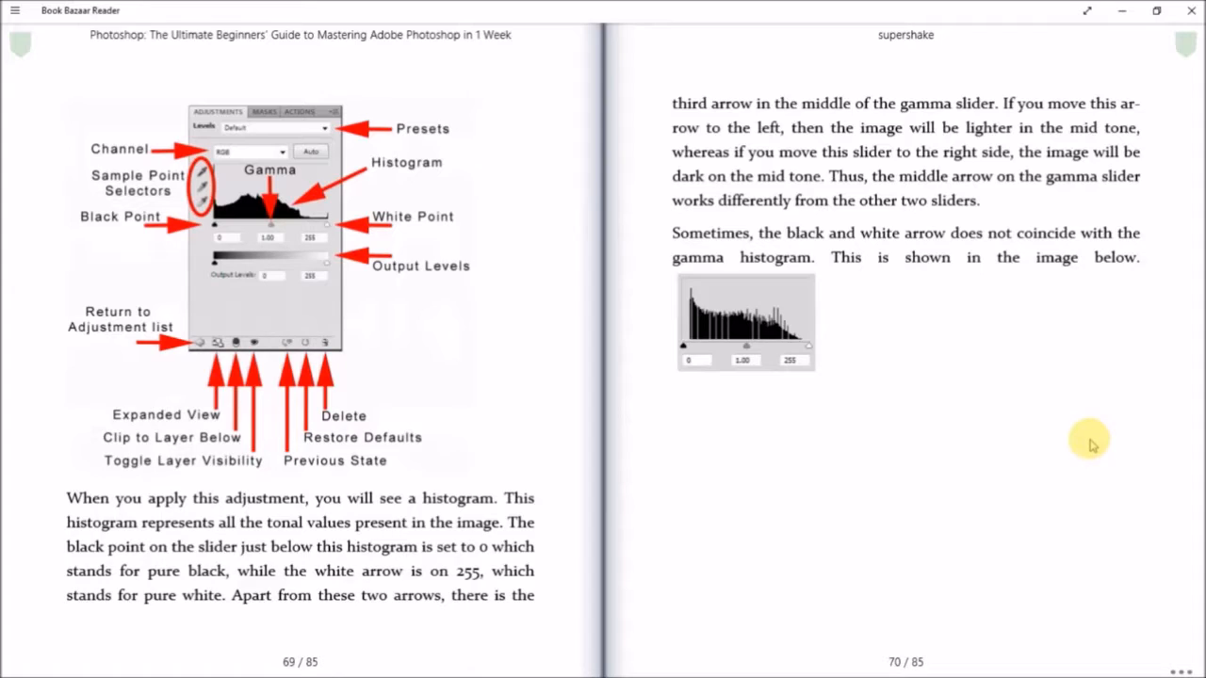
{"action": "mouse_move", "coordinate": [1090, 441]}
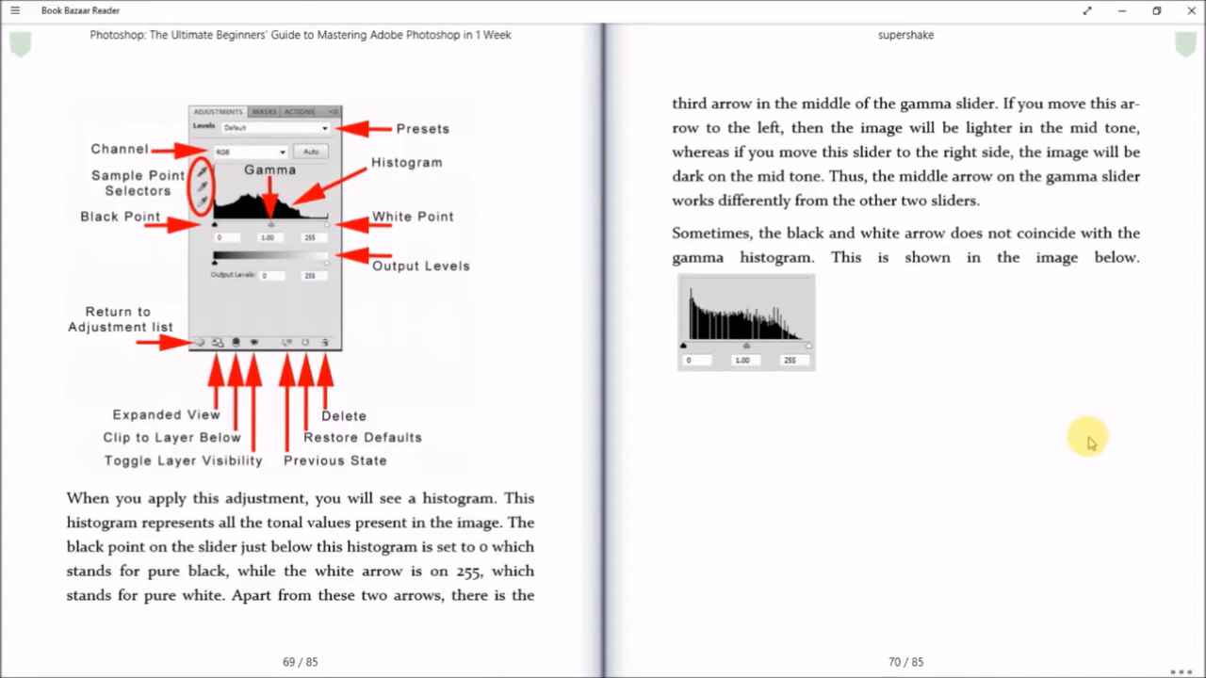
{"action": "mouse_move", "coordinate": [1086, 438]}
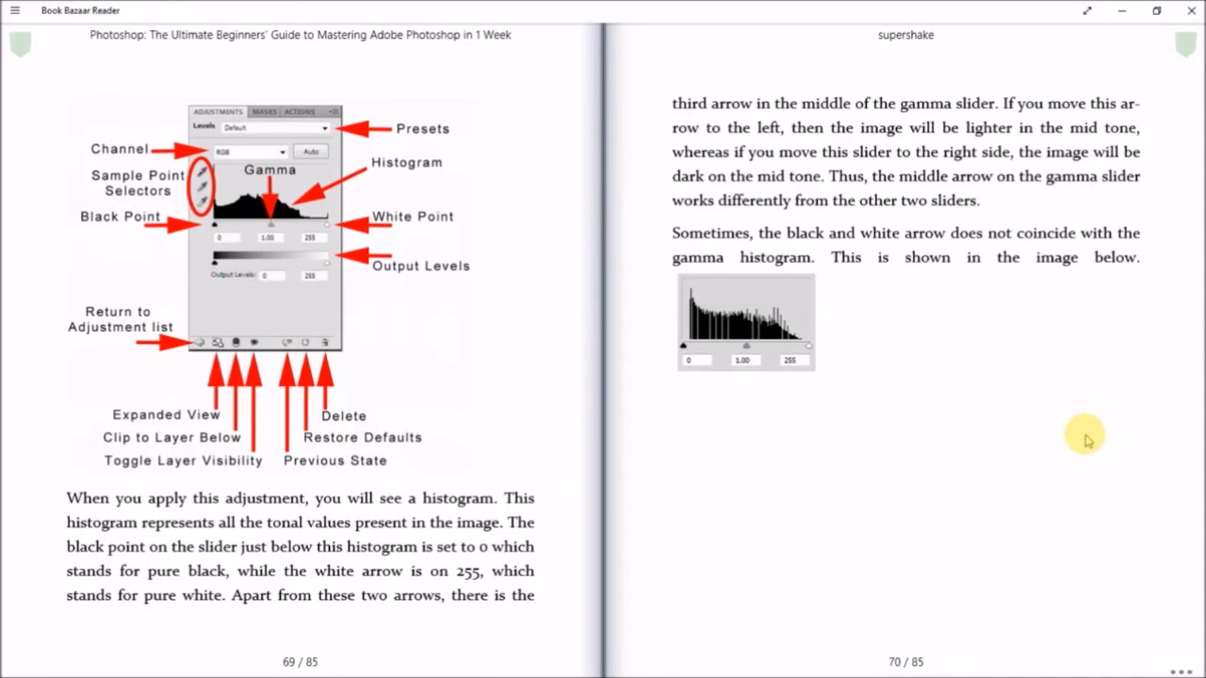